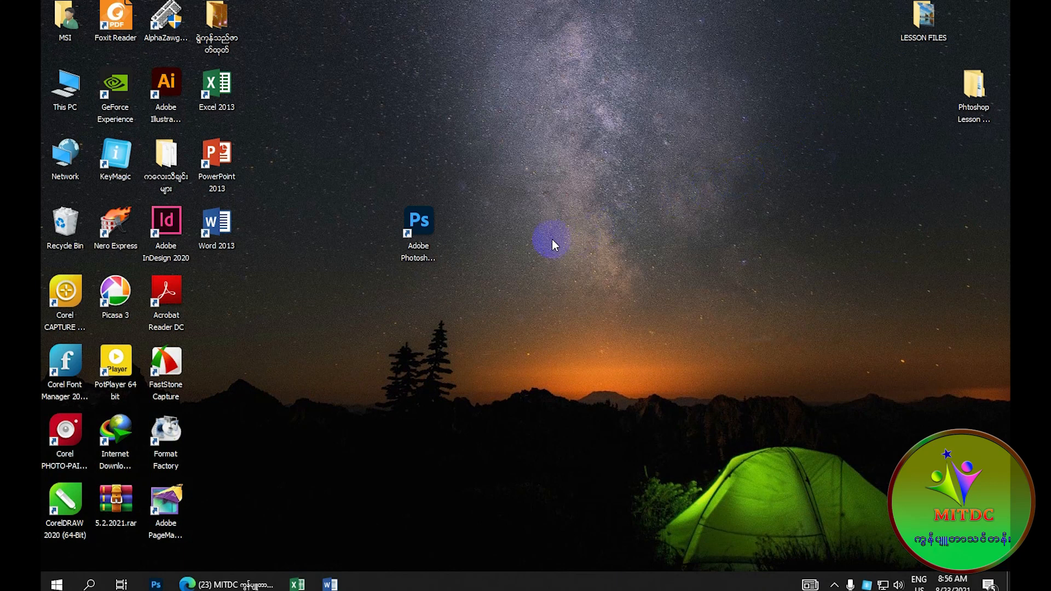
{"action": "mouse_move", "coordinate": [537, 237]}
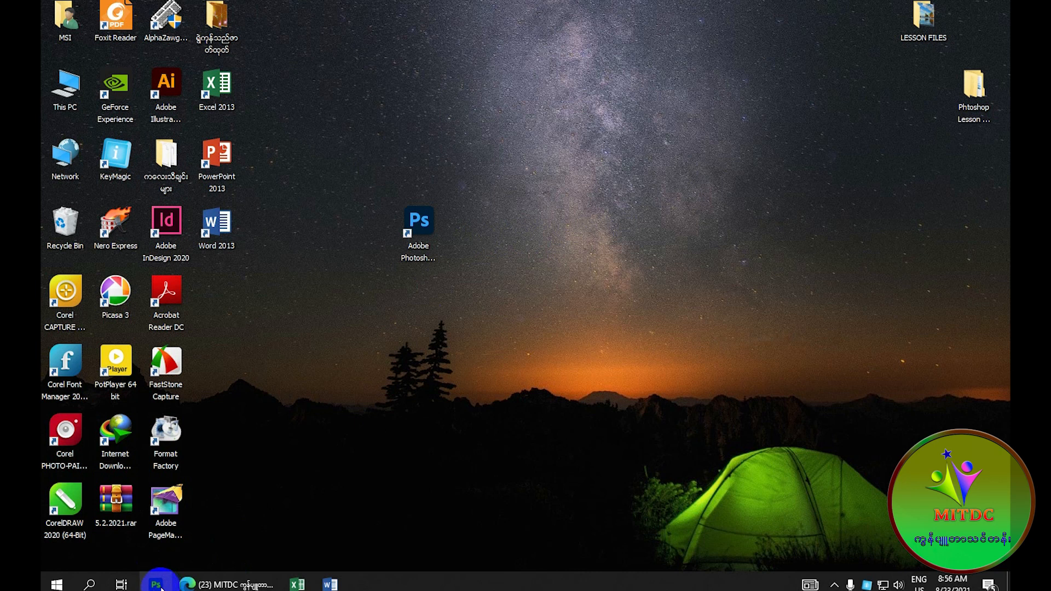
Launch Adobe Photoshop from its desktop shortcut to reach the home screen.
{"action": "double_click", "coordinate": [417, 221]}
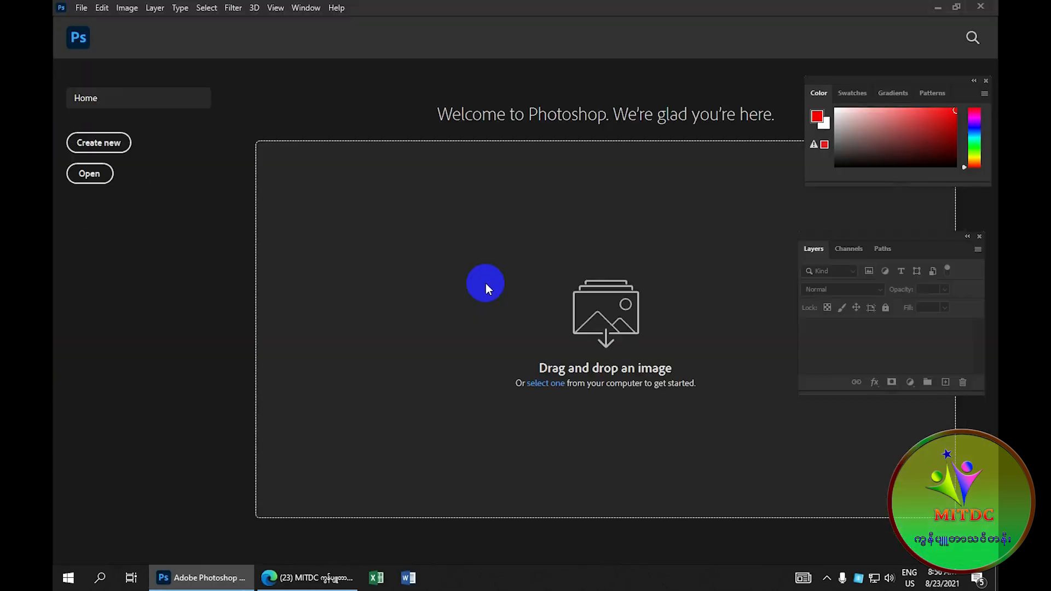
{"action": "mouse_move", "coordinate": [394, 152]}
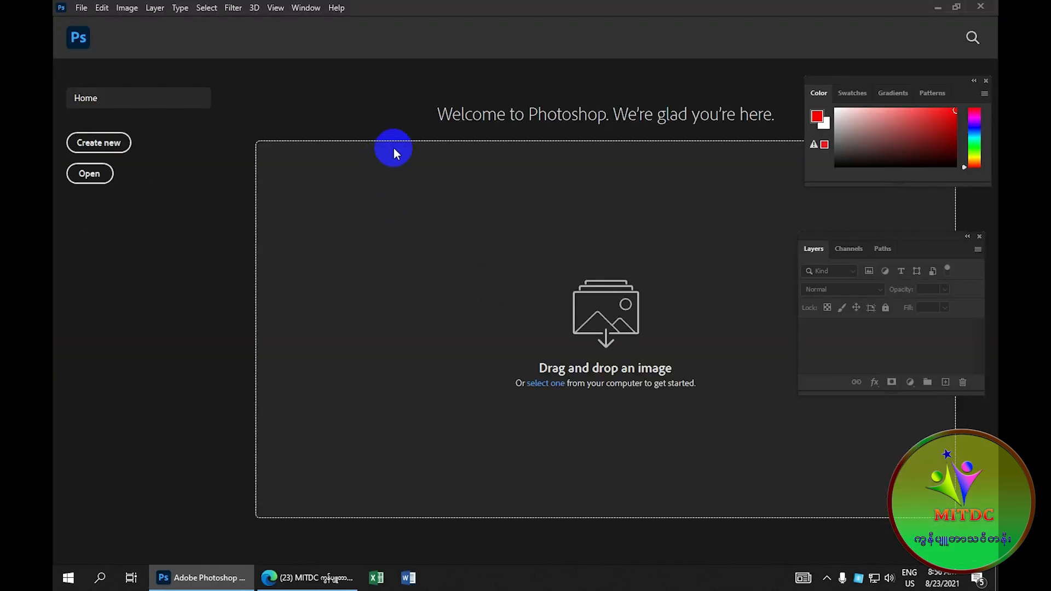
{"action": "mouse_move", "coordinate": [223, 146]}
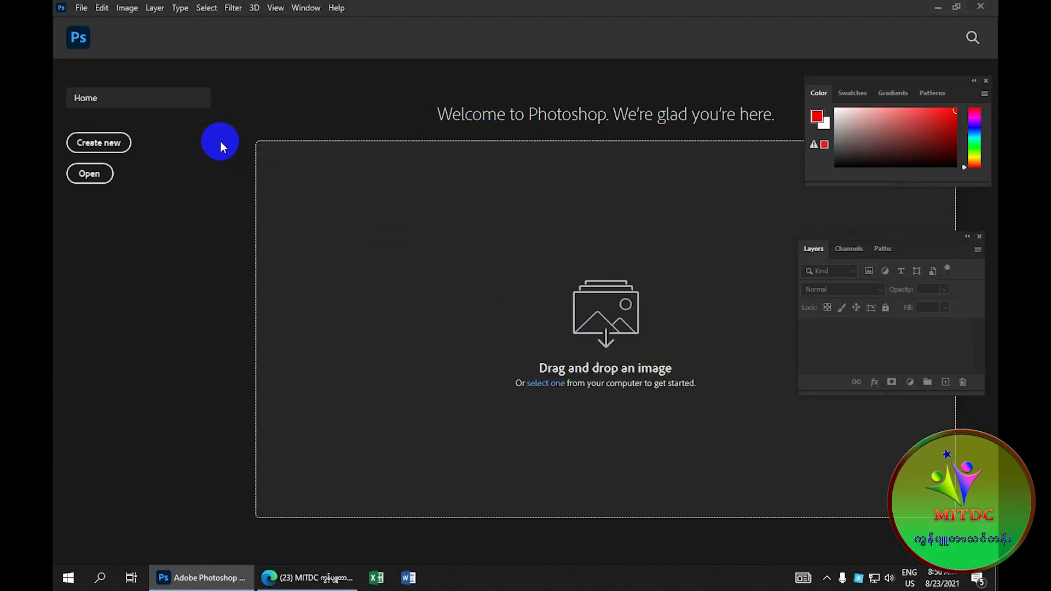
Open 4.jpg from the '3 Moov Tool and Crop Tool' folder via File > Open.
{"action": "left_click", "coordinate": [79, 8]}
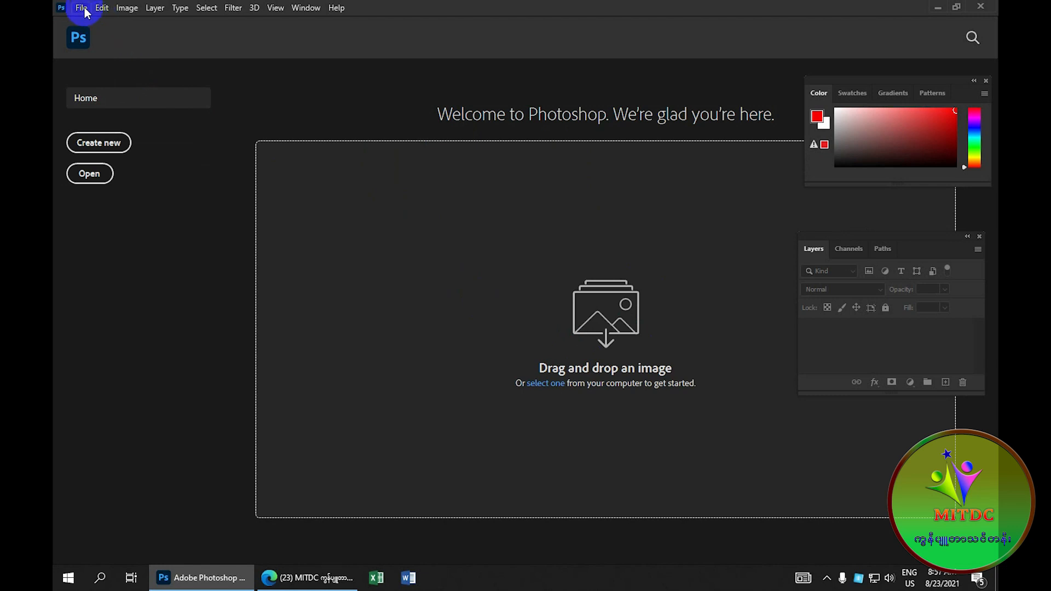
{"action": "left_click", "coordinate": [81, 8]}
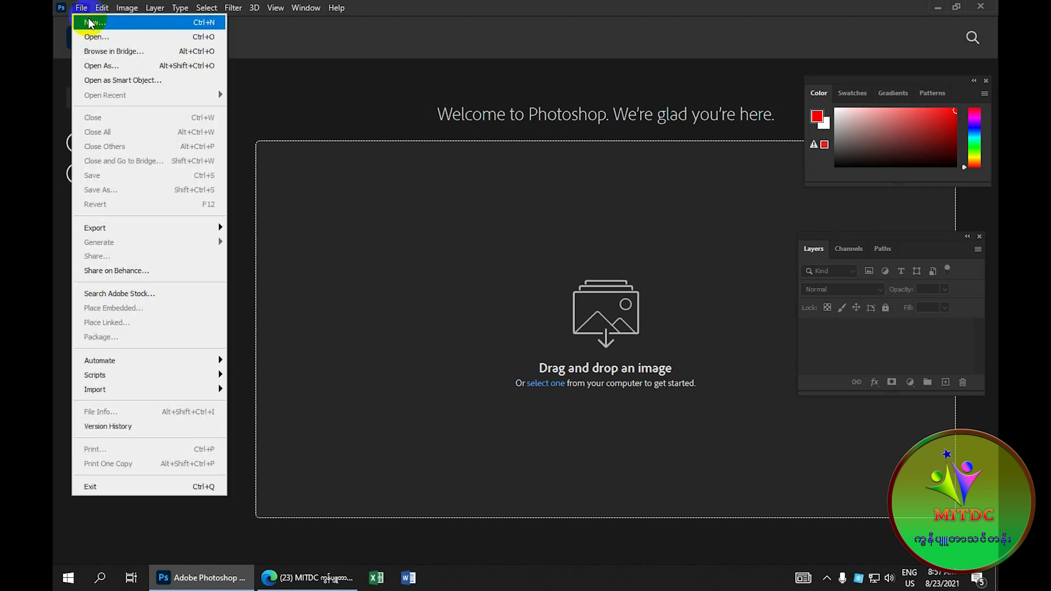
{"action": "mouse_move", "coordinate": [98, 37]}
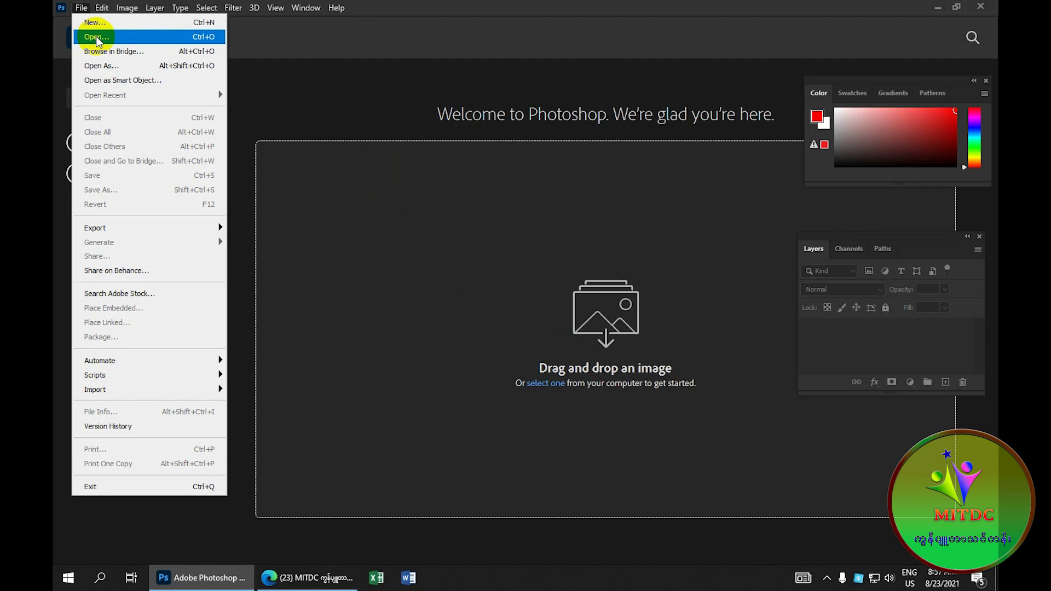
{"action": "left_click", "coordinate": [98, 36]}
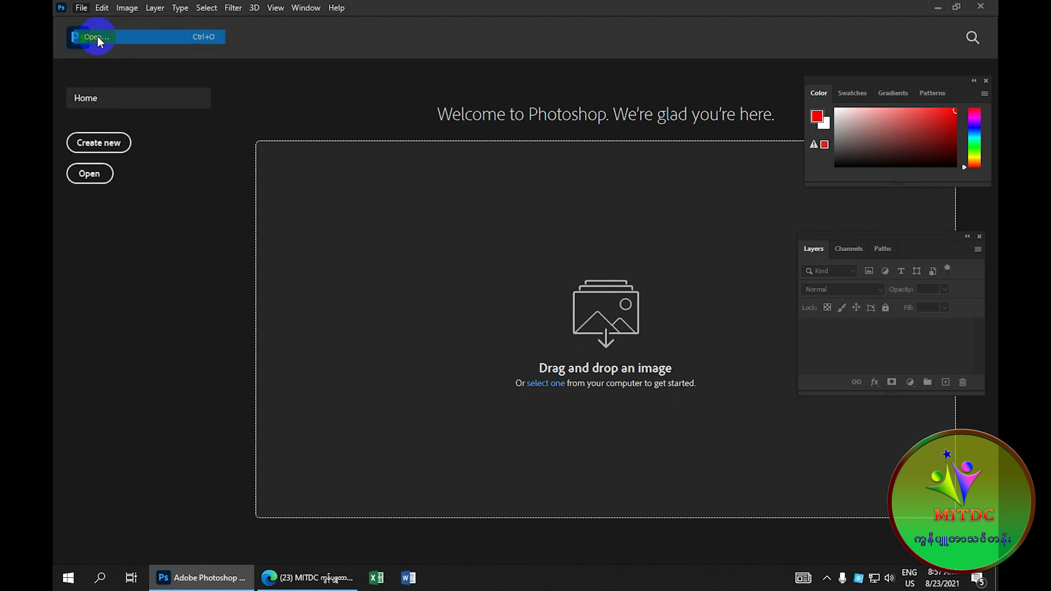
{"action": "left_click", "coordinate": [96, 37]}
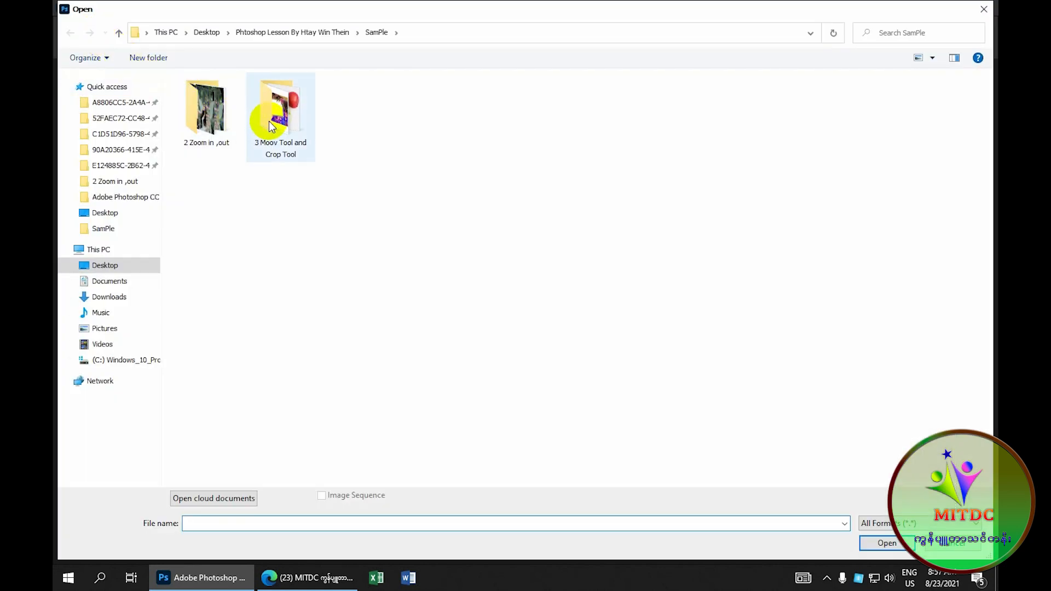
{"action": "left_click", "coordinate": [280, 115]}
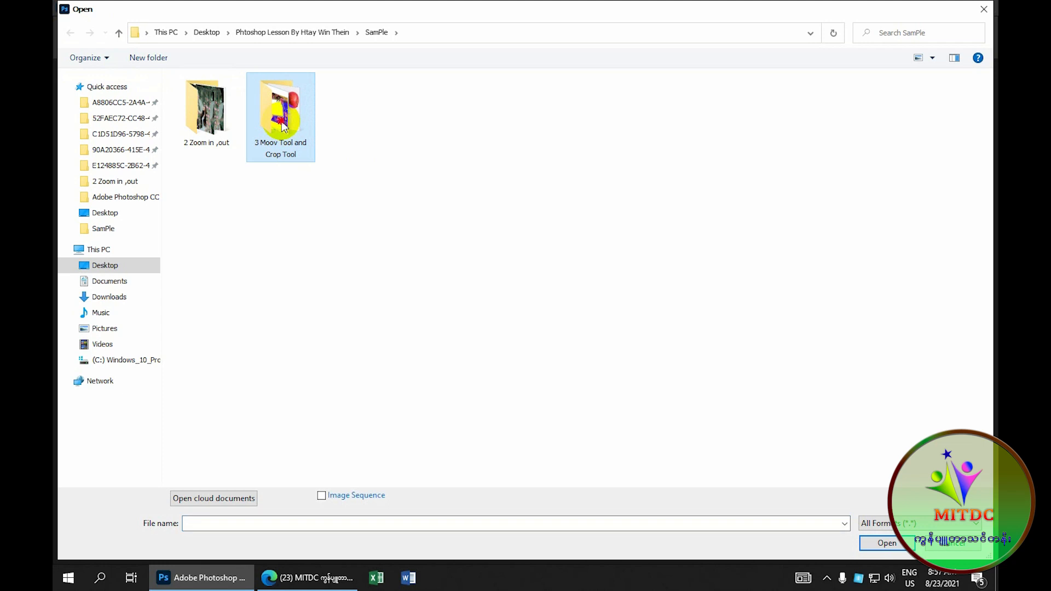
{"action": "double_click", "coordinate": [281, 112]}
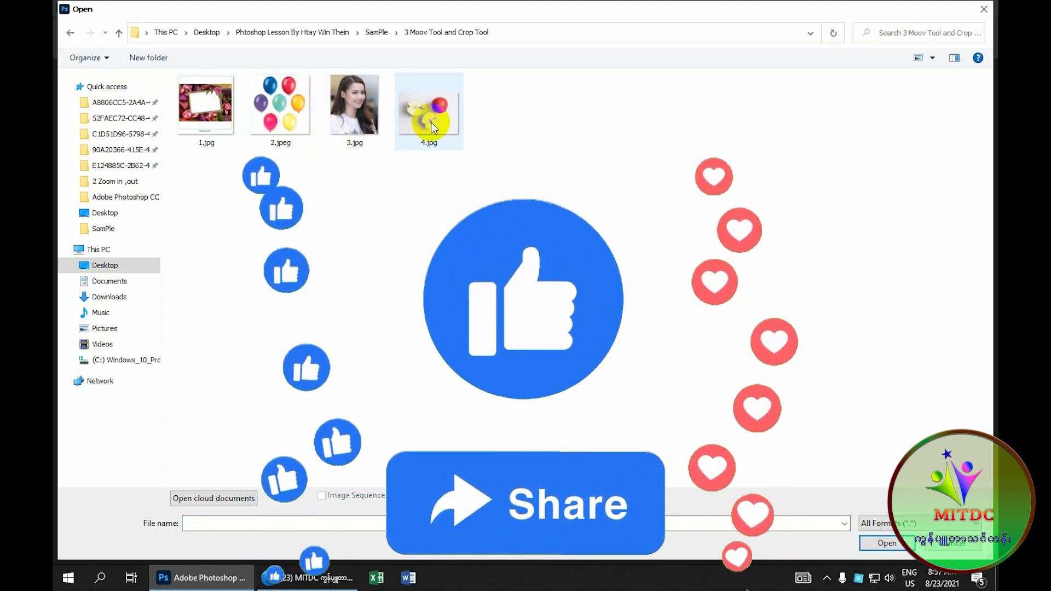
{"action": "mouse_move", "coordinate": [437, 120]}
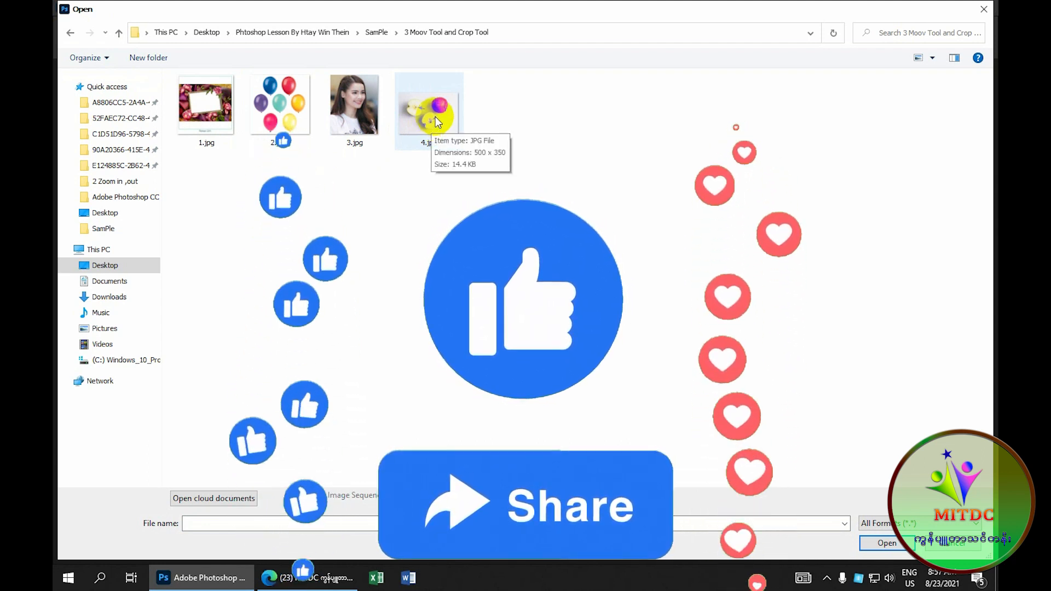
{"action": "left_click", "coordinate": [429, 110]}
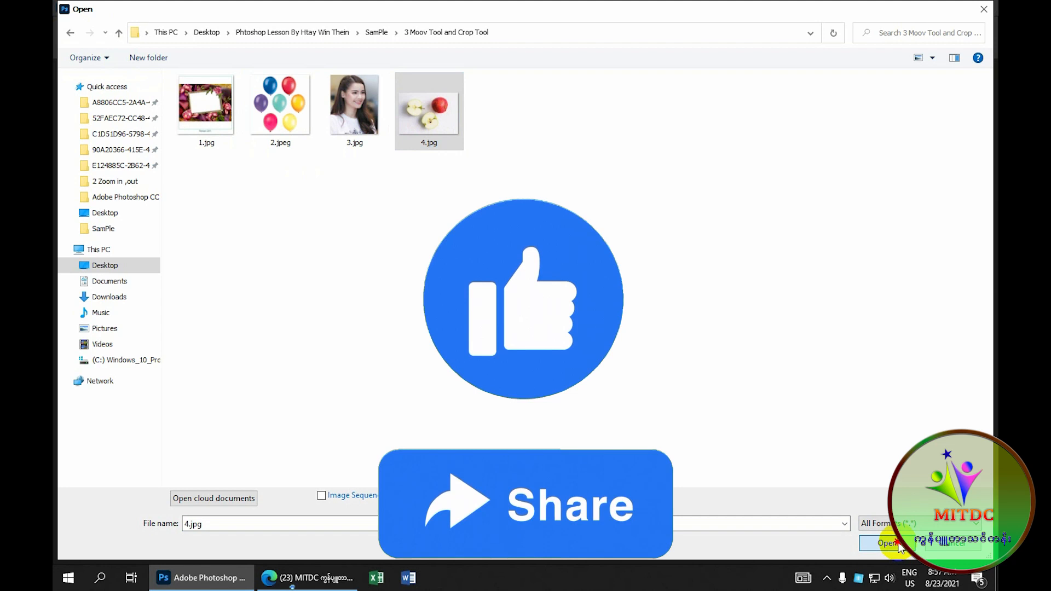
{"action": "left_click", "coordinate": [888, 543]}
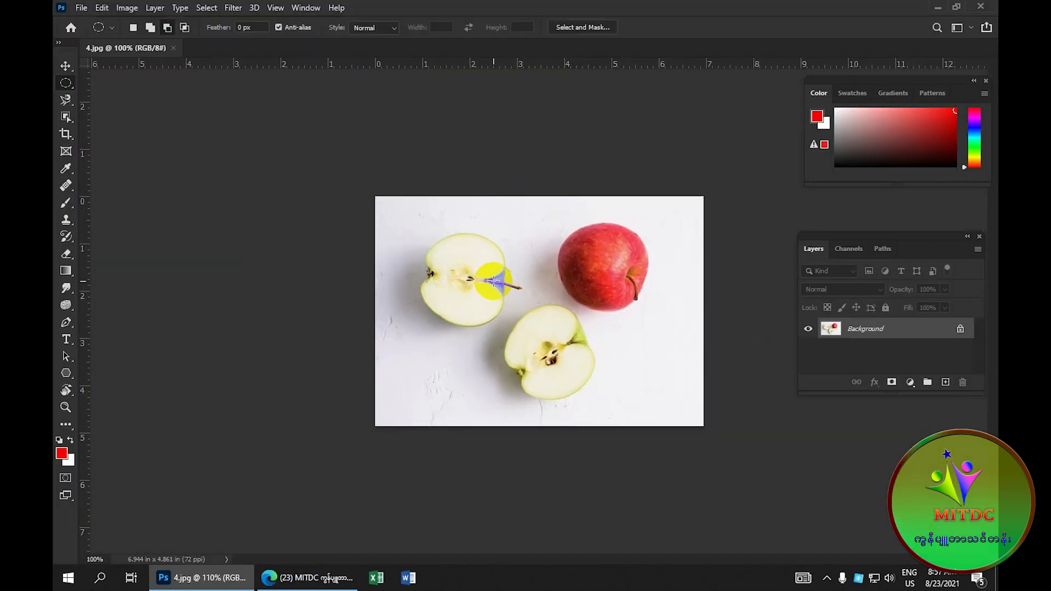
Dismiss the Background layer warning and draw a rectangular selection around the red apple.
{"action": "left_click", "coordinate": [65, 66]}
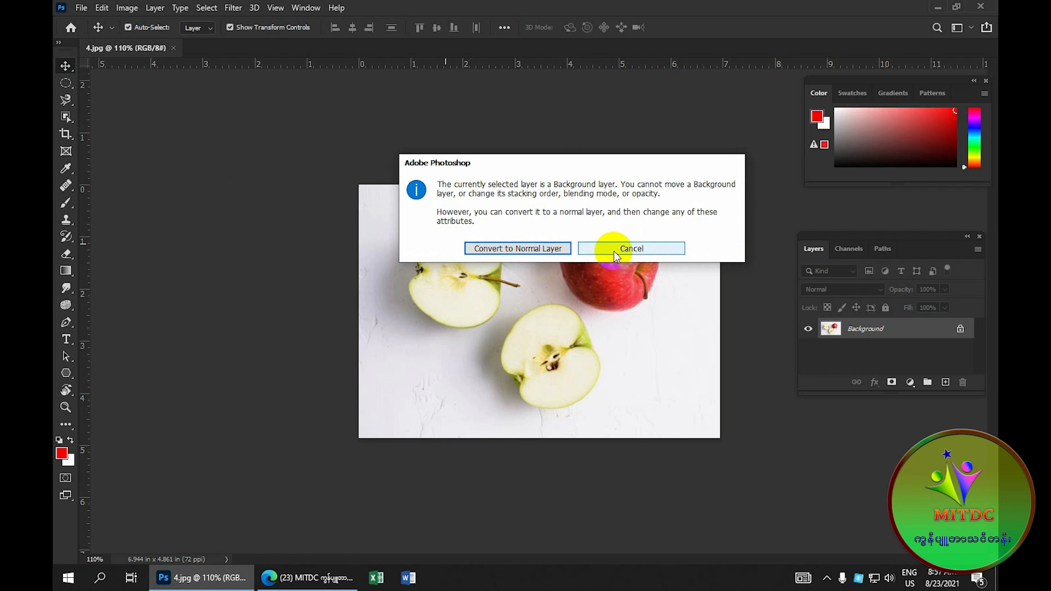
{"action": "left_click", "coordinate": [631, 249]}
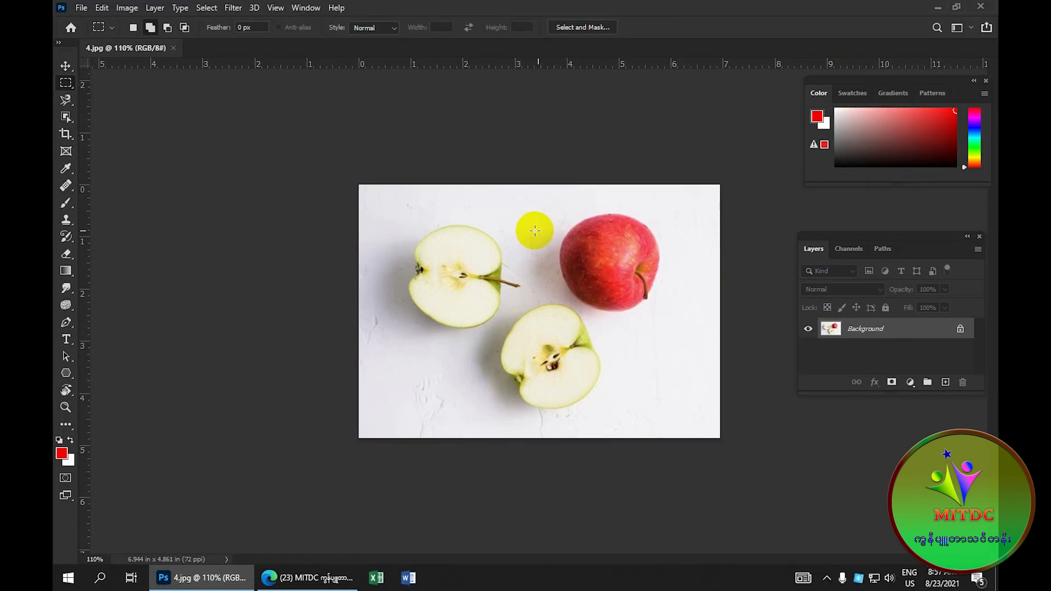
{"action": "left_click_drag", "start_coordinate": [535, 231], "coordinate": [640, 238]}
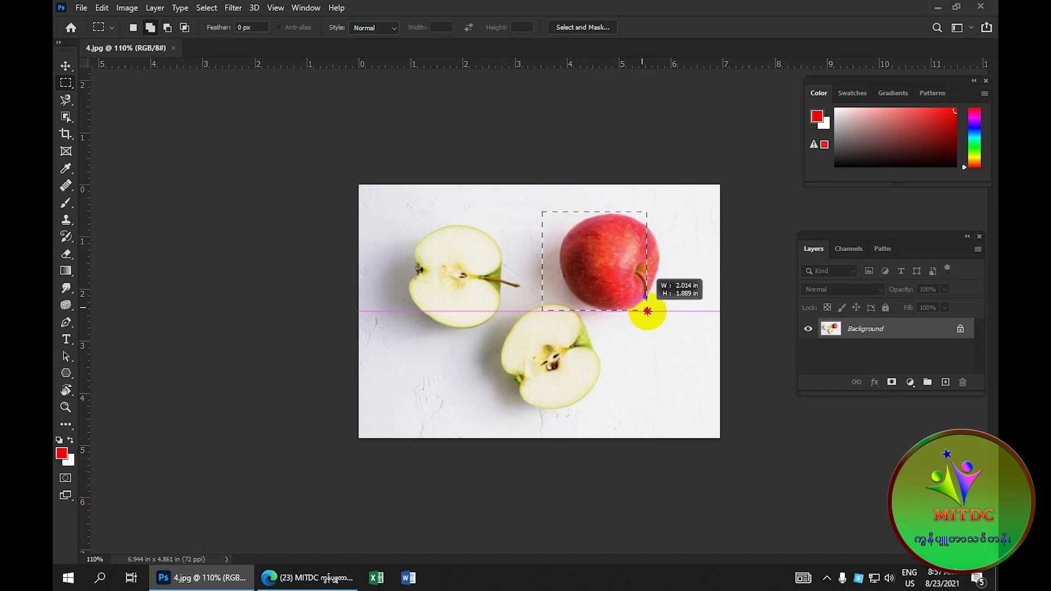
{"action": "left_click_drag", "start_coordinate": [645, 311], "coordinate": [659, 311]}
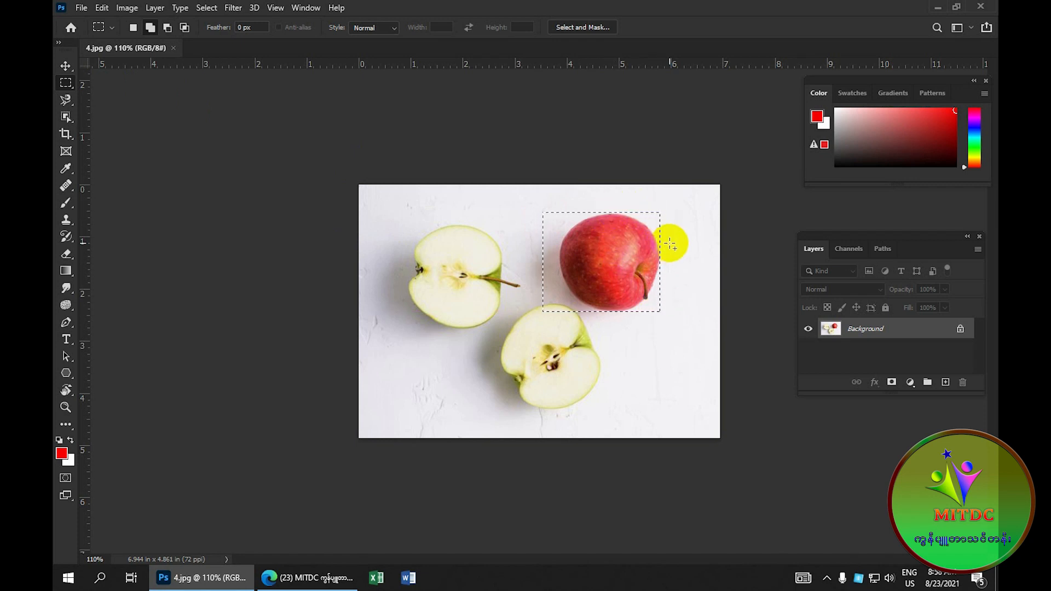
{"action": "left_click_drag", "start_coordinate": [600, 262], "coordinate": [612, 264]}
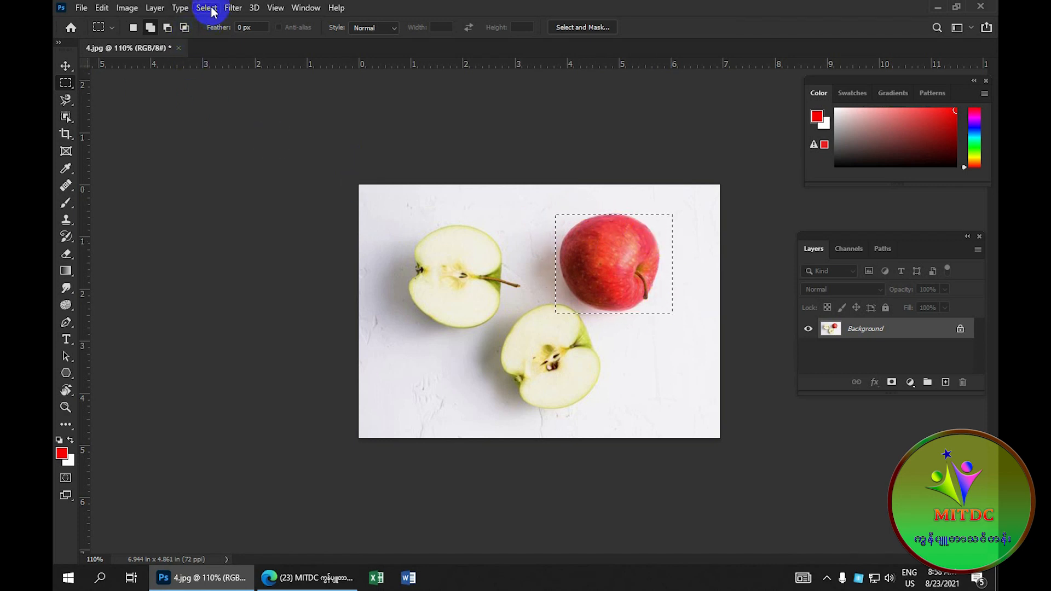
Remove the rectangular selection from the red apple with Select > Deselect.
{"action": "left_click", "coordinate": [206, 7]}
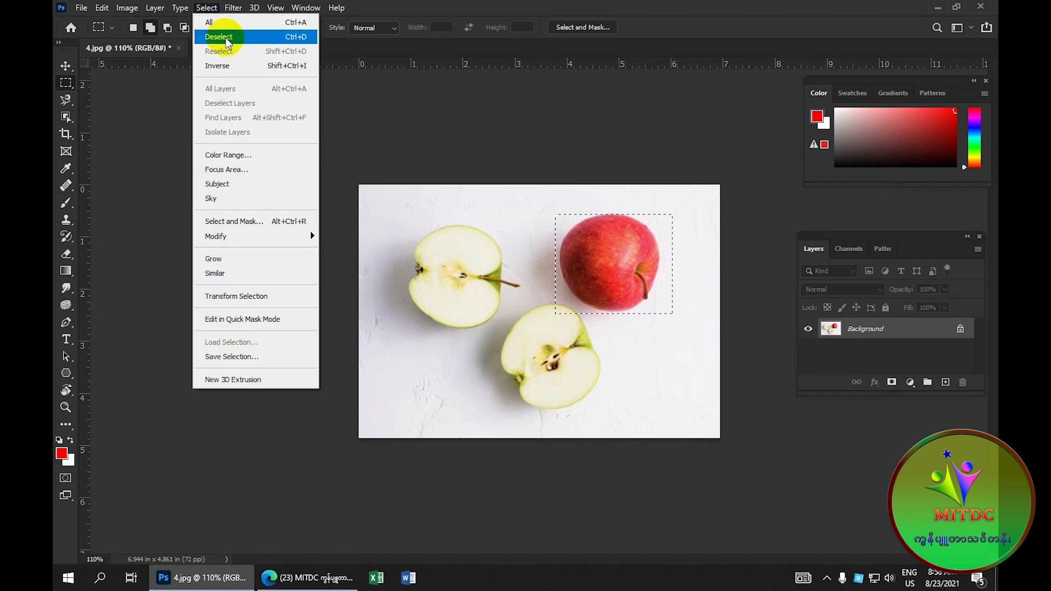
{"action": "mouse_move", "coordinate": [237, 43]}
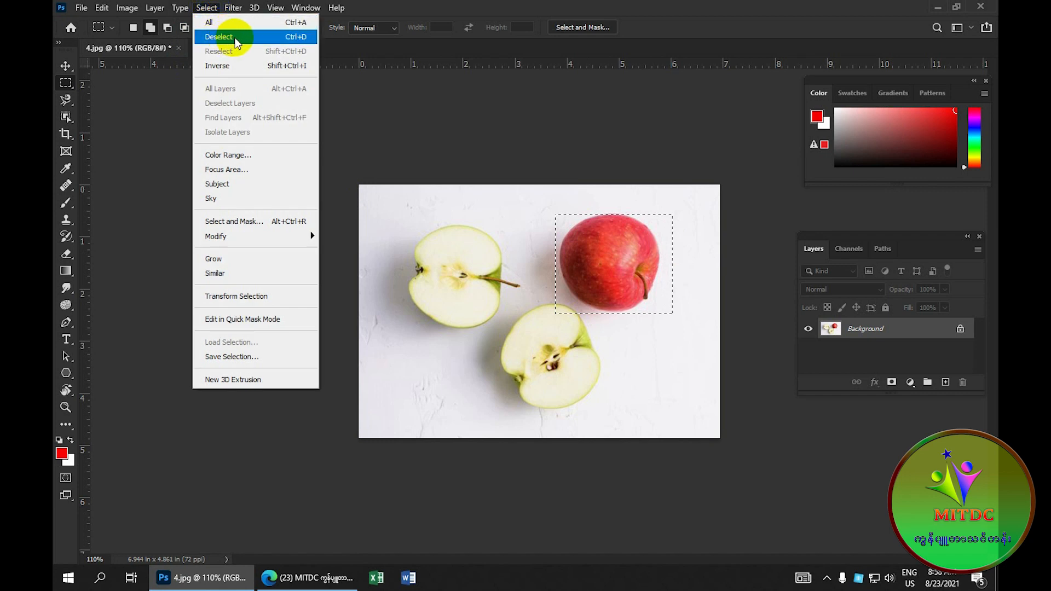
{"action": "left_click", "coordinate": [218, 37]}
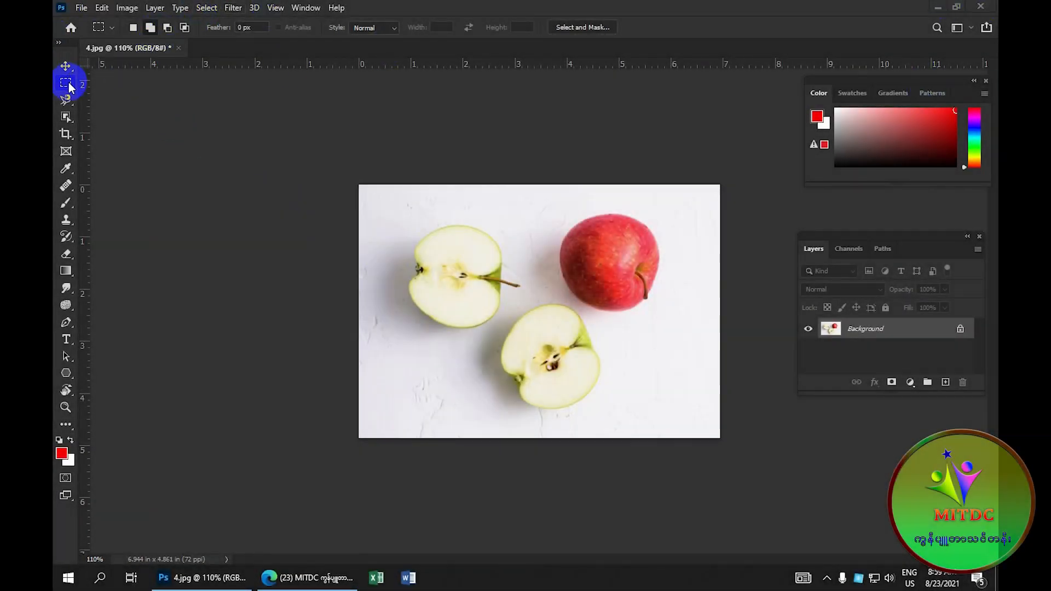
{"action": "mouse_move", "coordinate": [66, 83]}
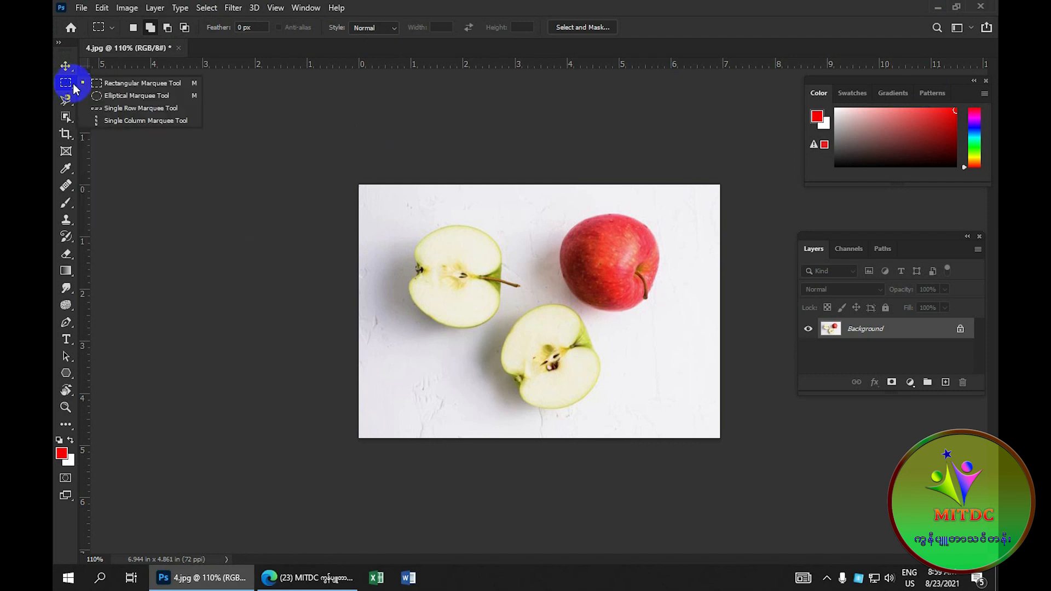
{"action": "mouse_move", "coordinate": [114, 96]}
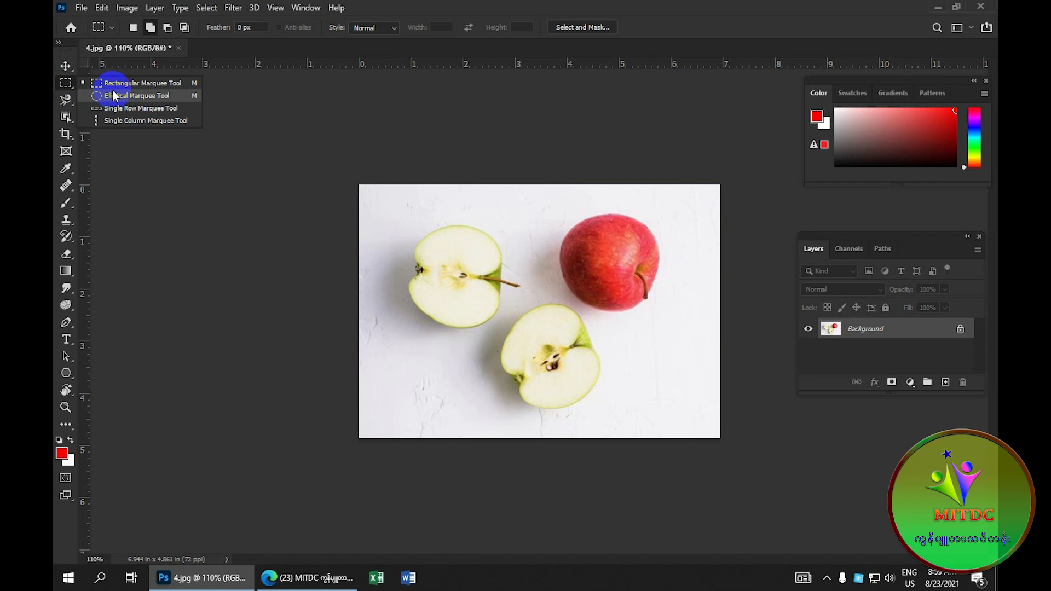
{"action": "mouse_move", "coordinate": [113, 115]}
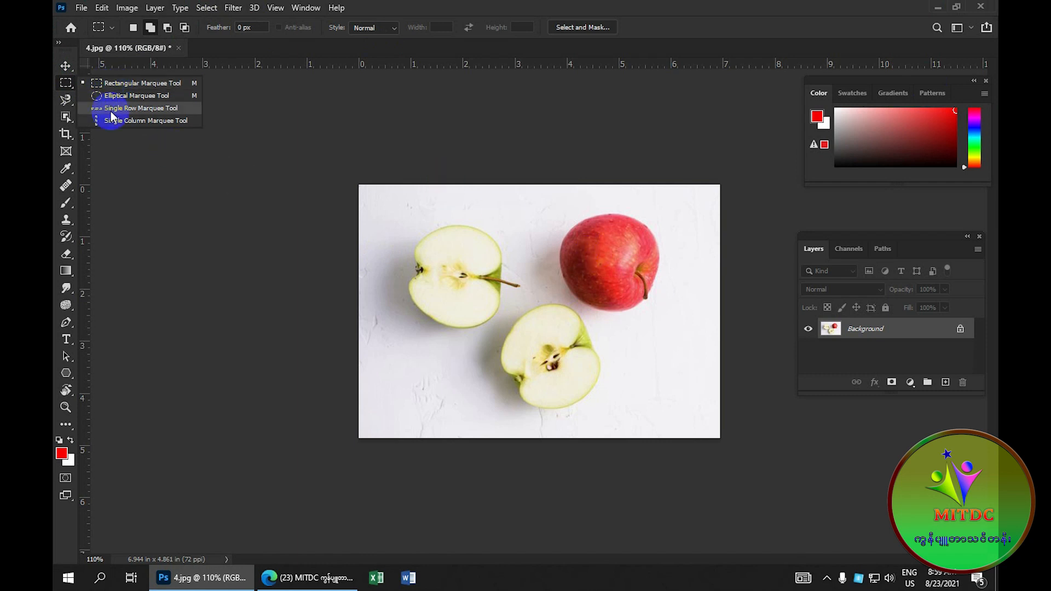
{"action": "mouse_move", "coordinate": [108, 102]}
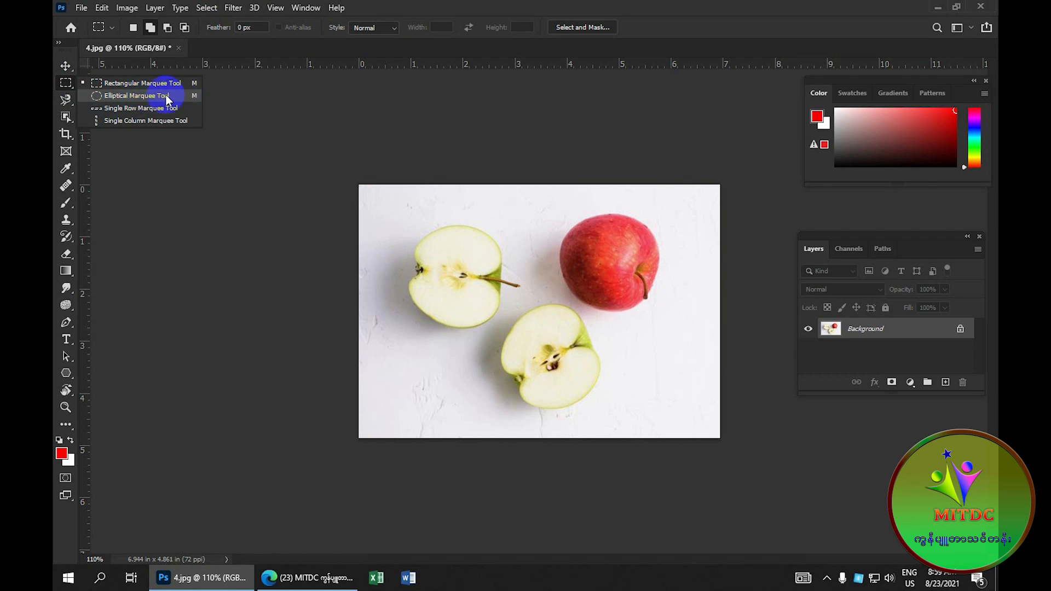
Draw an elliptical selection fitted around the red apple.
{"action": "left_click", "coordinate": [134, 96]}
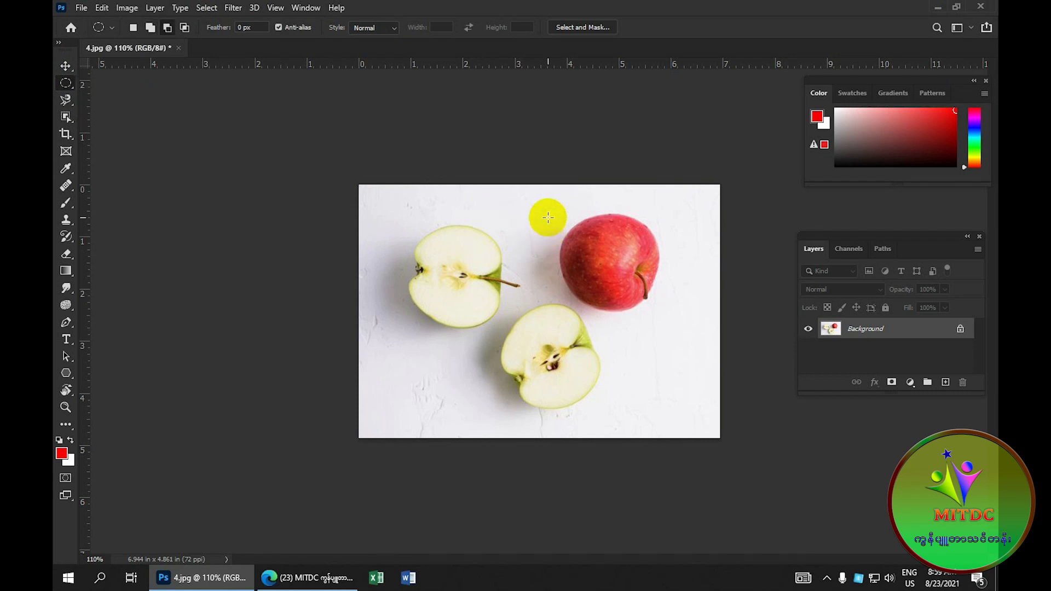
{"action": "left_click_drag", "start_coordinate": [547, 217], "coordinate": [656, 324]}
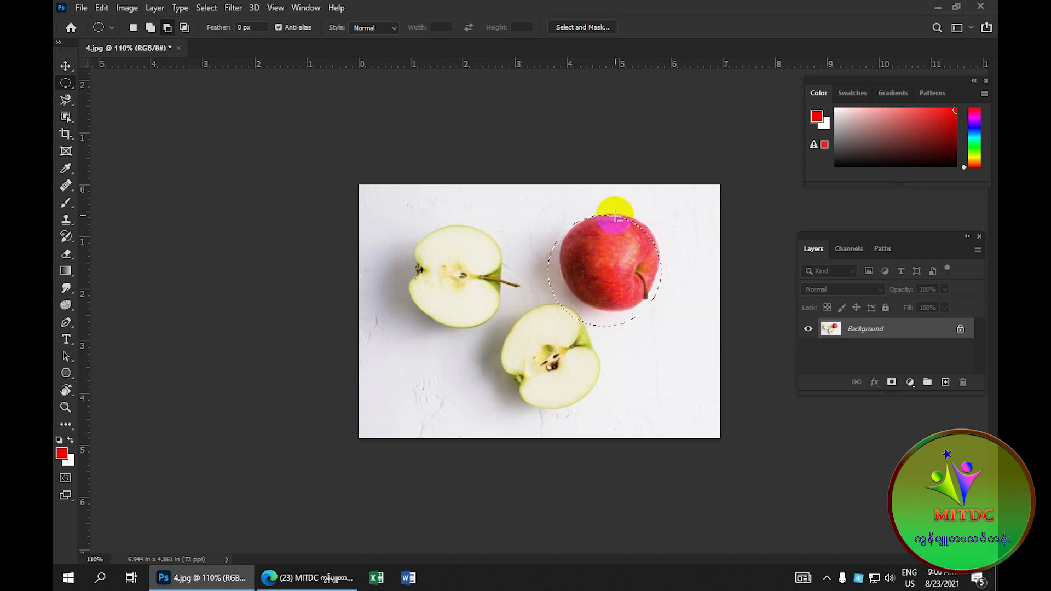
{"action": "left_click_drag", "start_coordinate": [613, 221], "coordinate": [627, 281]}
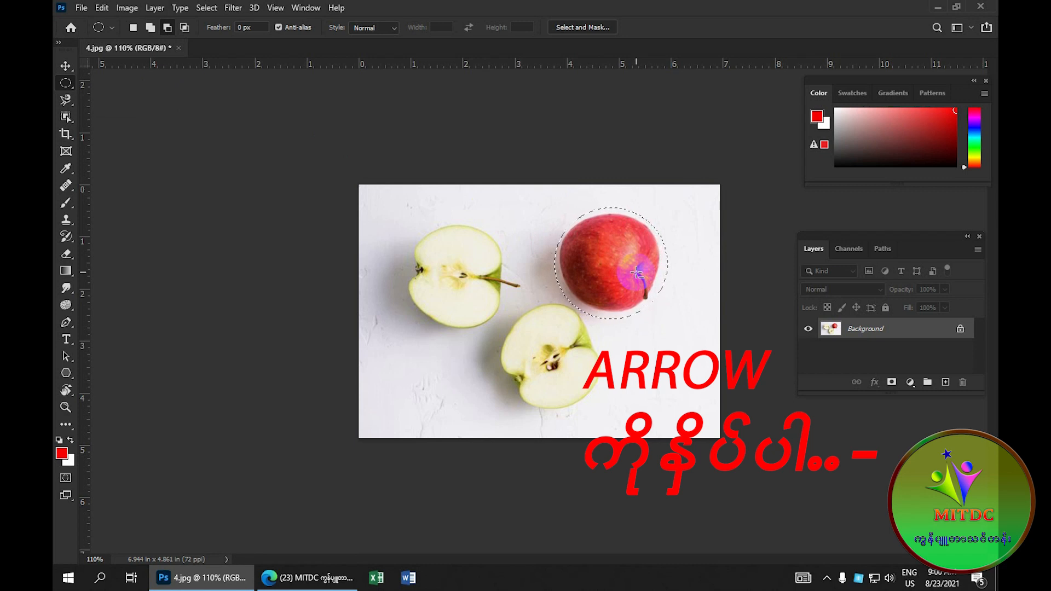
Drag the selected red apple with the Move tool into the white circle.
{"action": "left_click", "coordinate": [64, 65]}
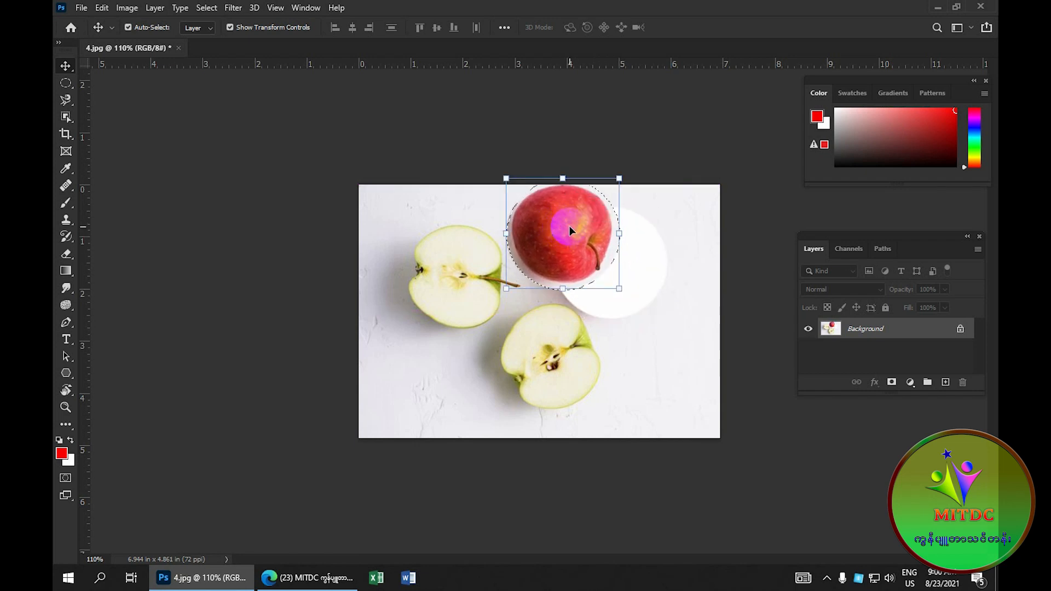
{"action": "left_click_drag", "start_coordinate": [562, 234], "coordinate": [434, 363]}
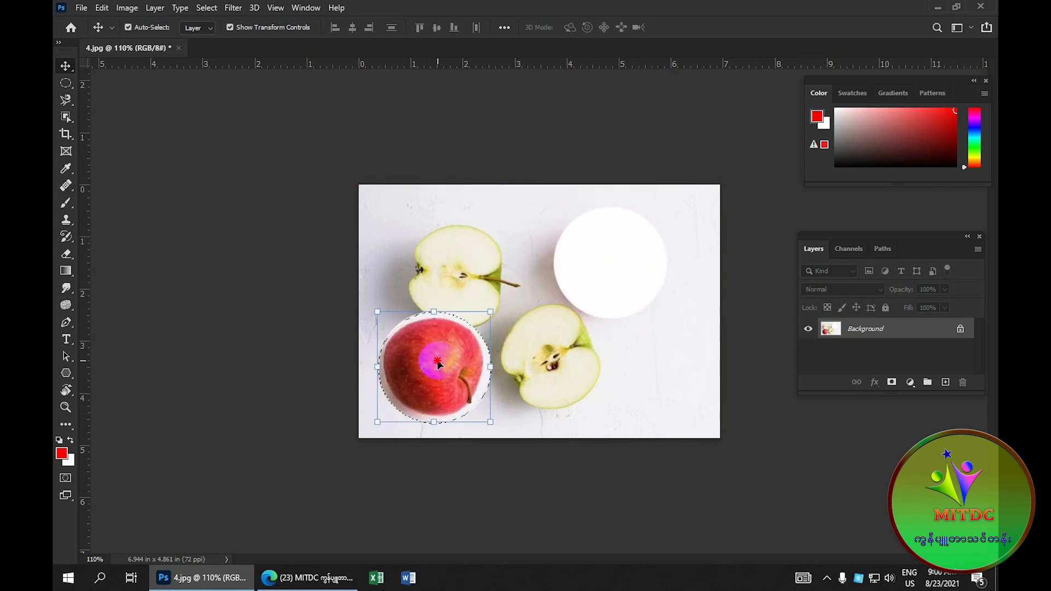
{"action": "left_click_drag", "start_coordinate": [434, 367], "coordinate": [662, 381]}
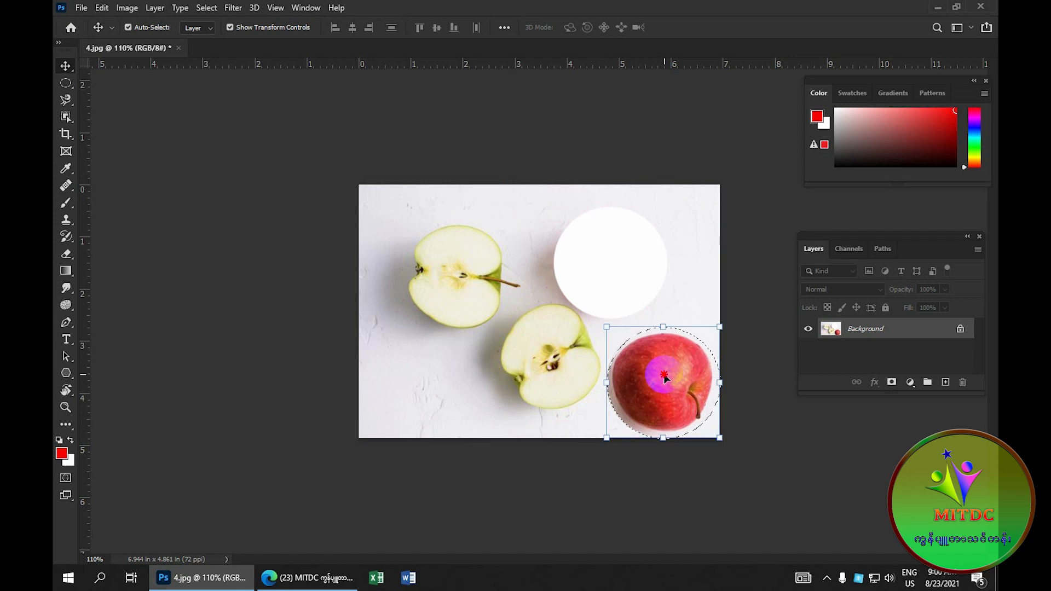
{"action": "left_click_drag", "start_coordinate": [662, 379], "coordinate": [656, 371]}
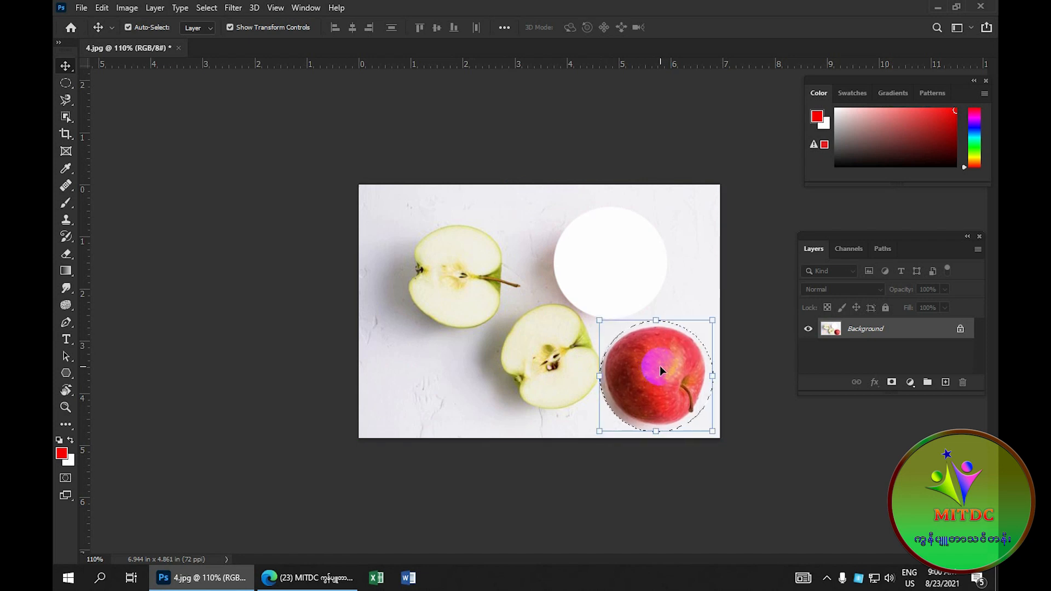
{"action": "left_click_drag", "start_coordinate": [655, 374], "coordinate": [620, 287]}
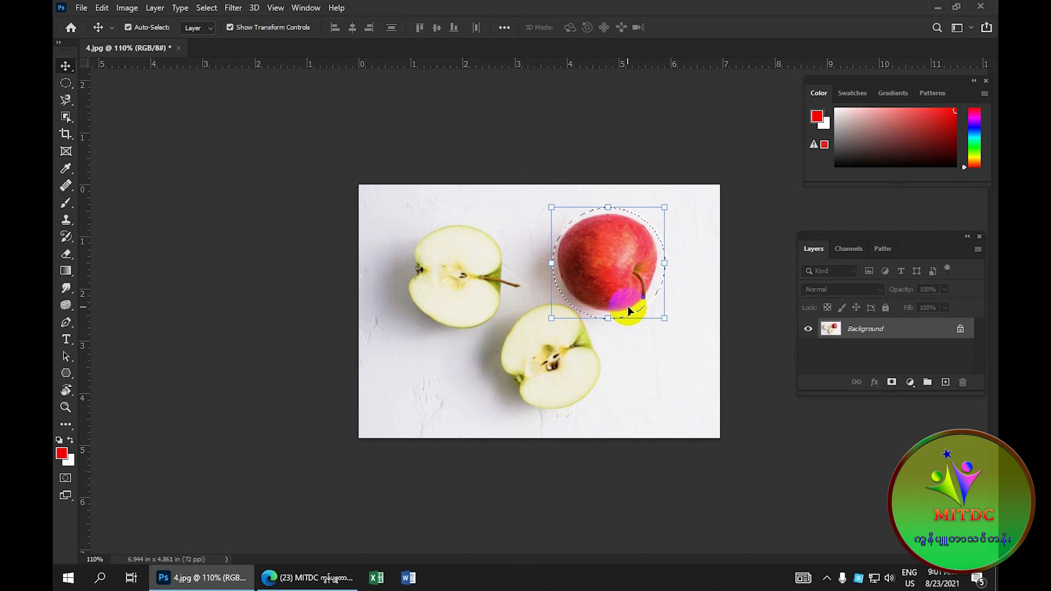
Deselect the red apple and draw a rectangular selection around the upper-left green apple half.
{"action": "left_click", "coordinate": [206, 8]}
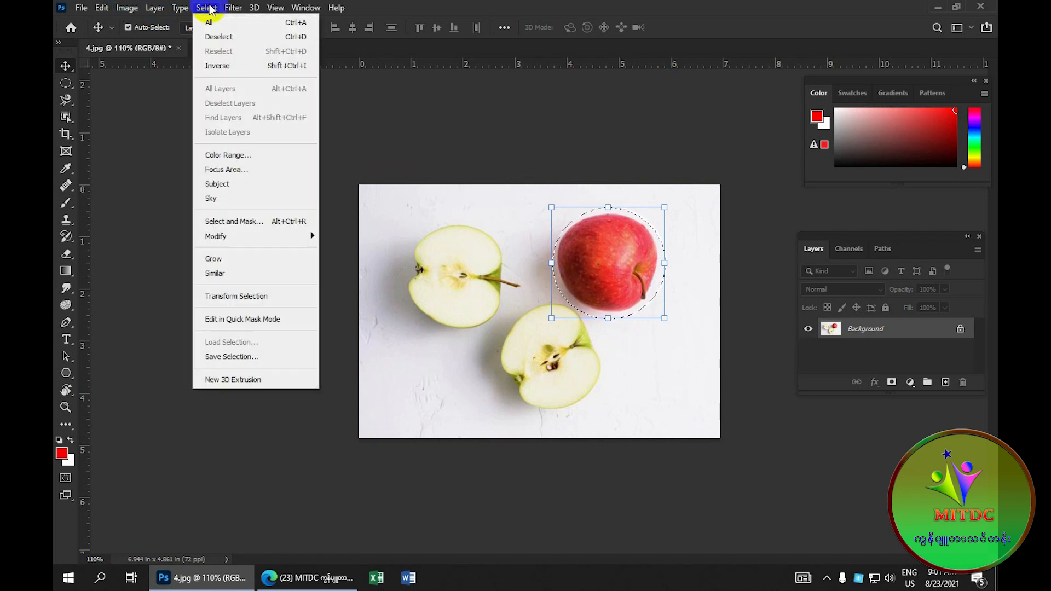
{"action": "mouse_move", "coordinate": [228, 36]}
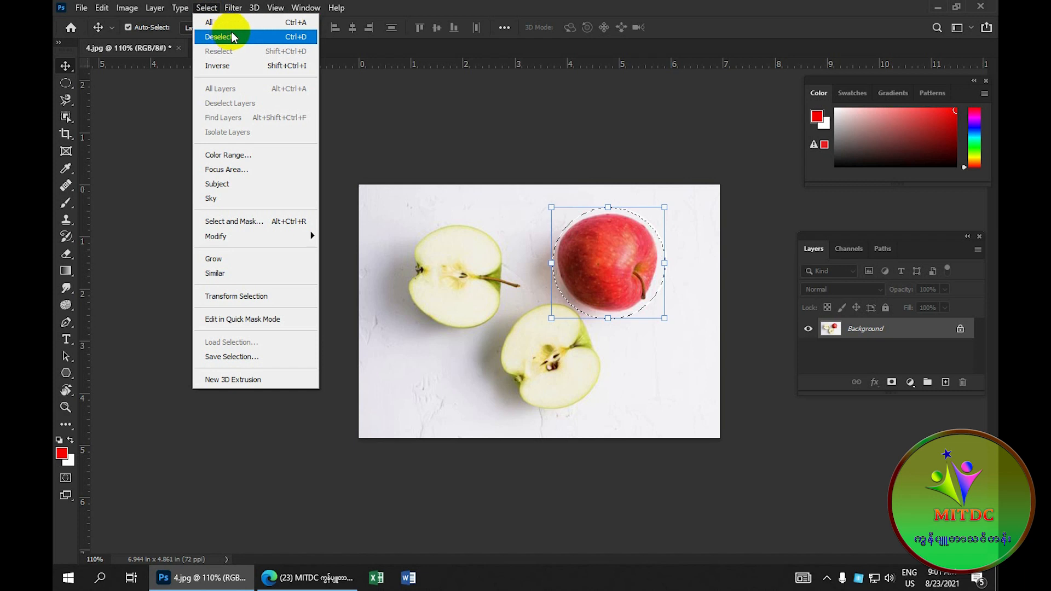
{"action": "left_click", "coordinate": [218, 36]}
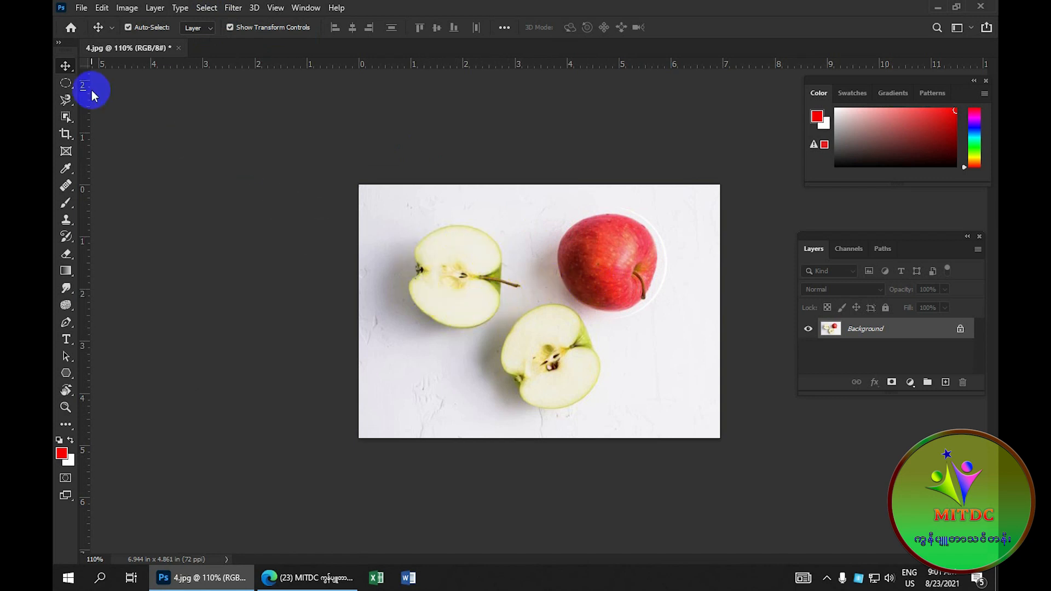
{"action": "left_click", "coordinate": [65, 82]}
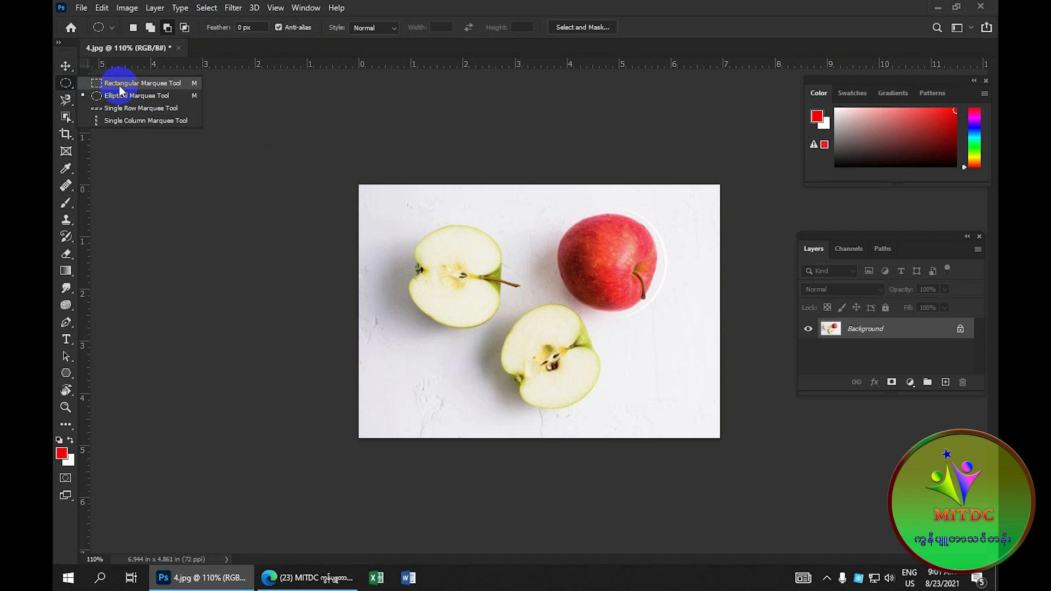
{"action": "left_click", "coordinate": [138, 83]}
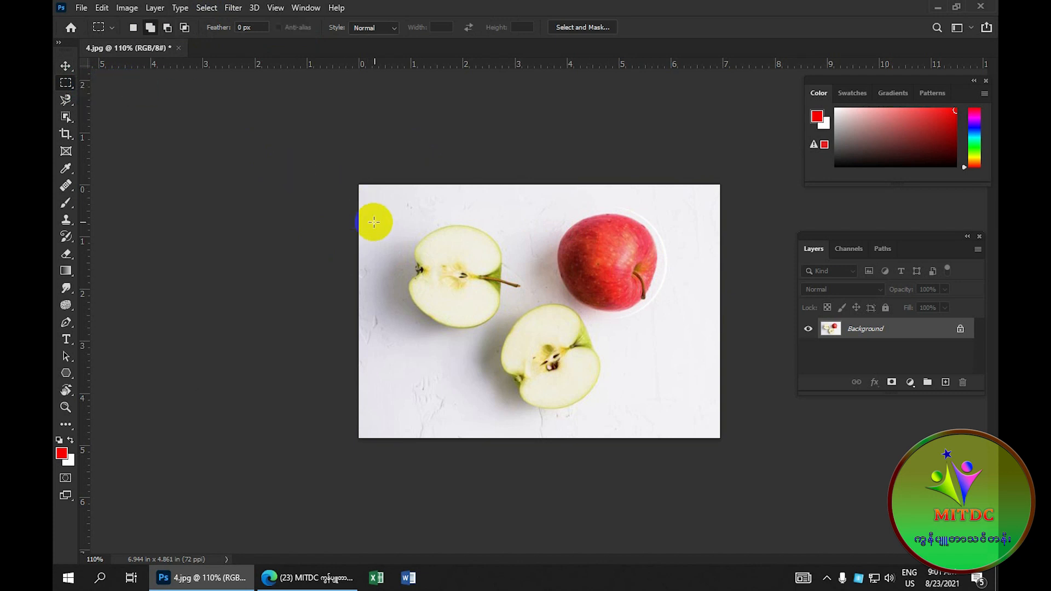
{"action": "left_click_drag", "start_coordinate": [385, 221], "coordinate": [510, 331]}
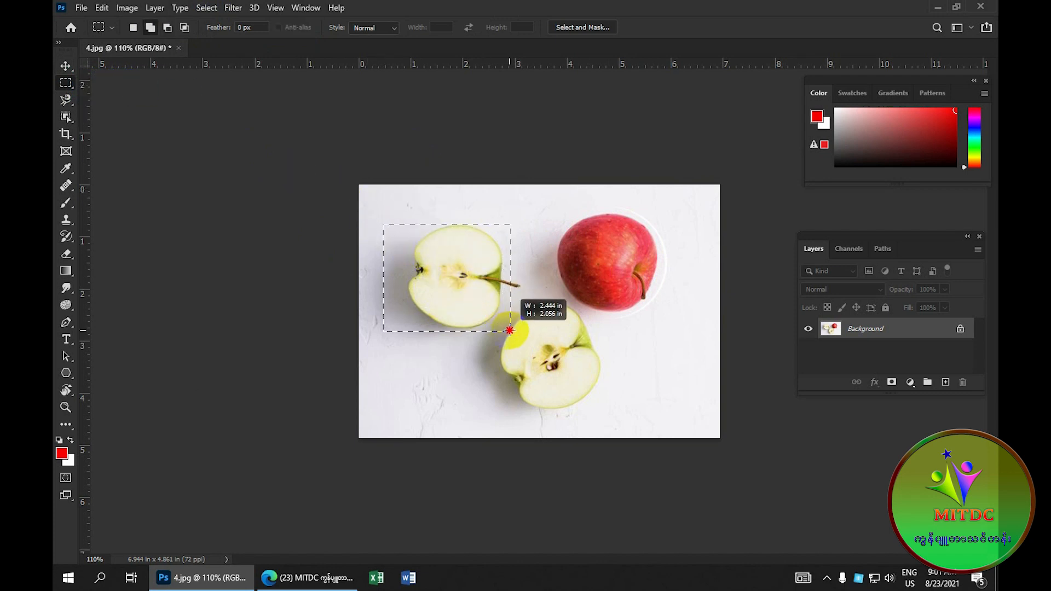
{"action": "left_click_drag", "start_coordinate": [510, 330], "coordinate": [524, 326]}
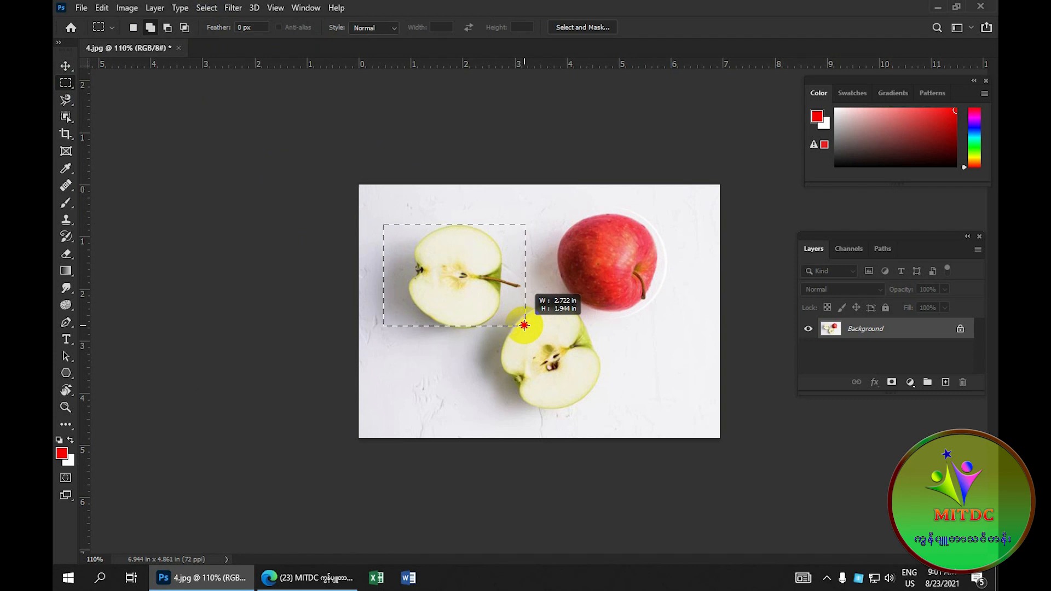
{"action": "left_click_drag", "start_coordinate": [524, 326], "coordinate": [516, 326]}
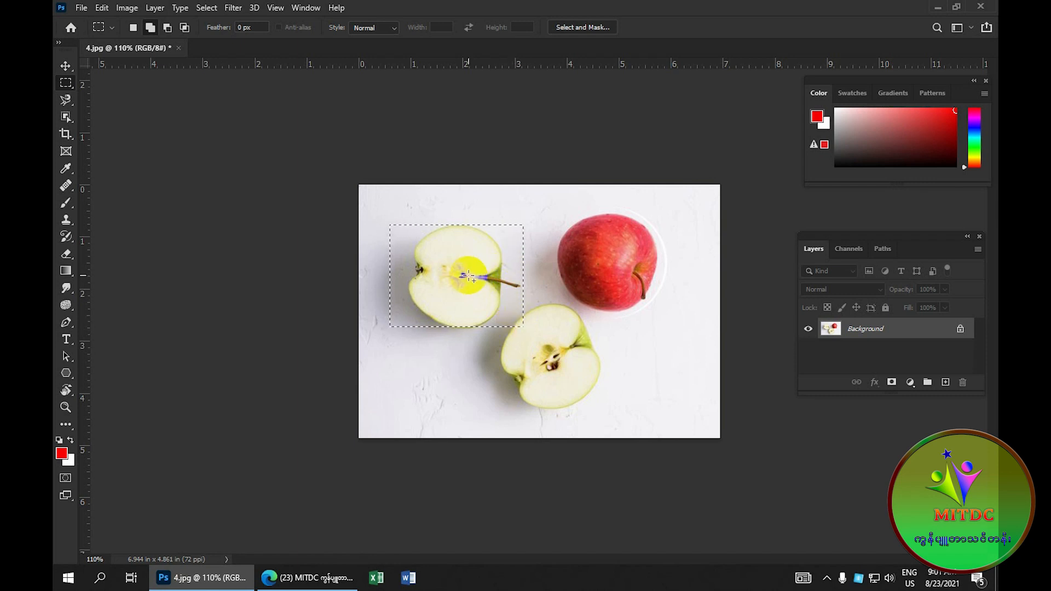
{"action": "mouse_move", "coordinate": [64, 65]}
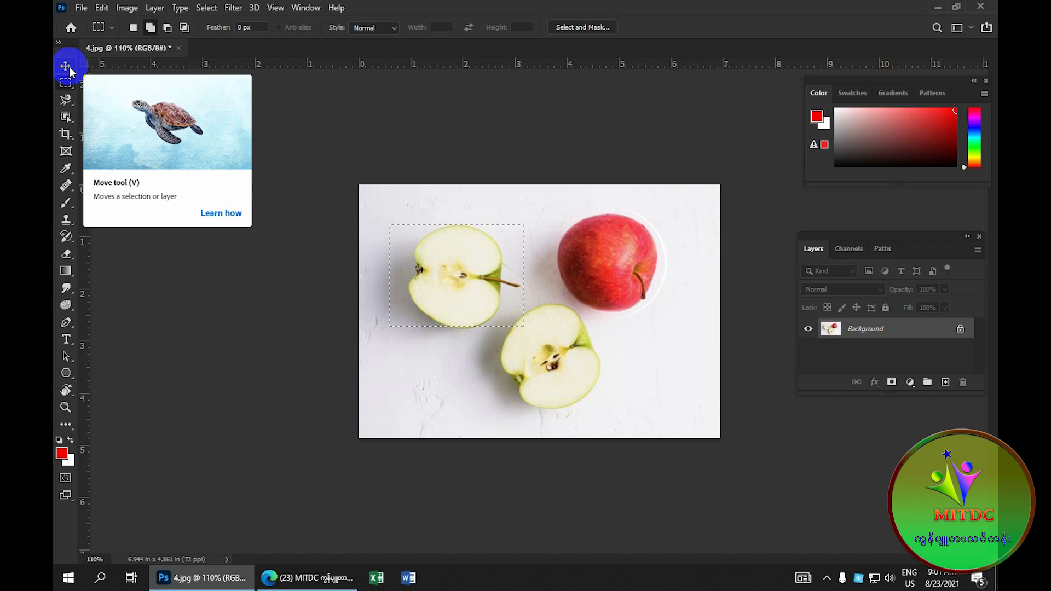
{"action": "left_click", "coordinate": [62, 66]}
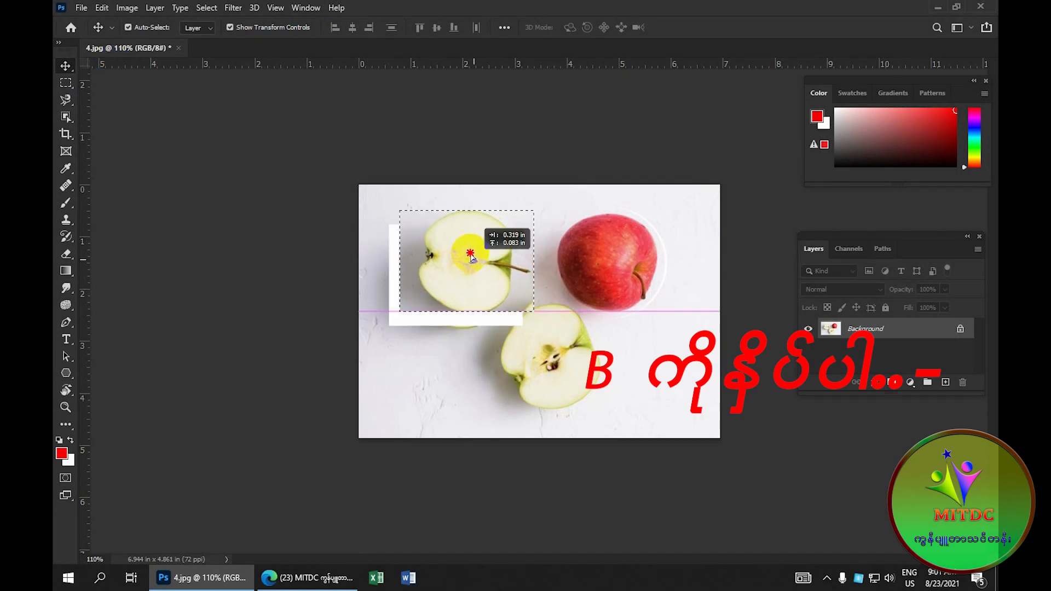
{"action": "left_click_drag", "start_coordinate": [465, 260], "coordinate": [651, 374]}
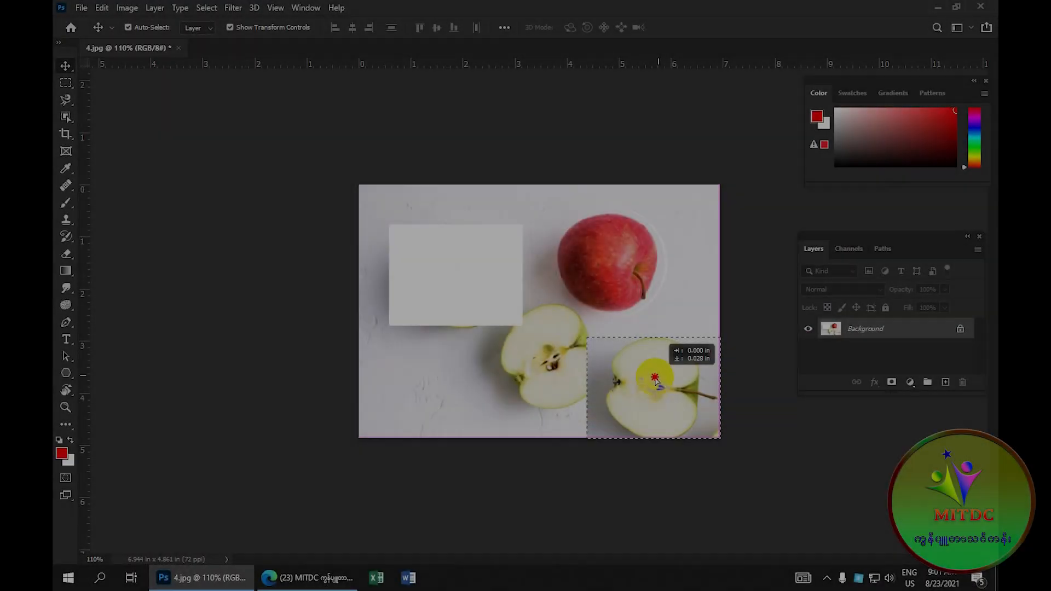
{"action": "left_click_drag", "start_coordinate": [653, 385], "coordinate": [433, 361]}
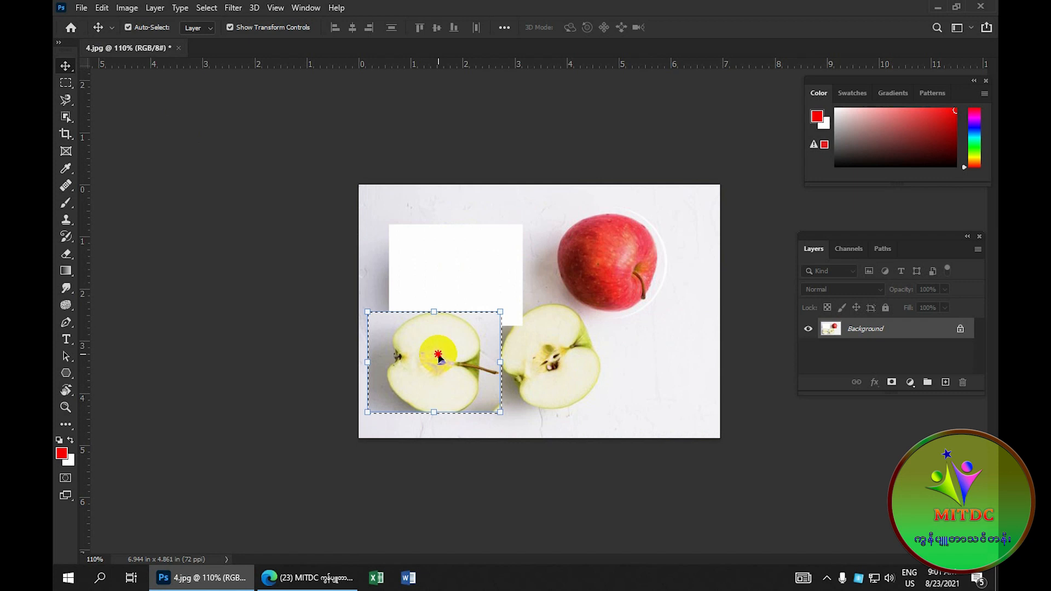
{"action": "left_click_drag", "start_coordinate": [436, 362], "coordinate": [454, 284]}
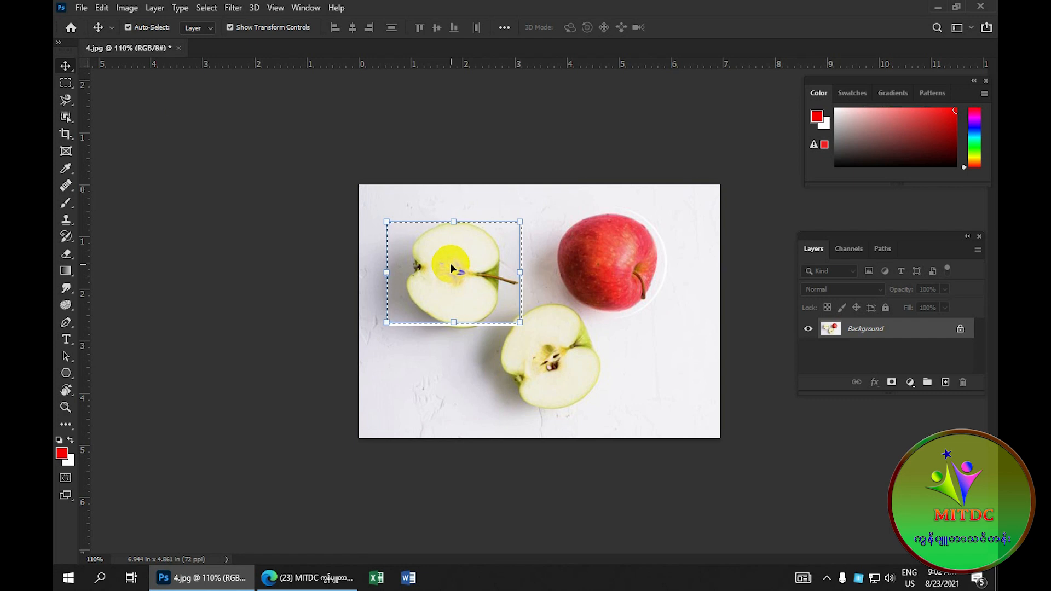
{"action": "left_click", "coordinate": [129, 27]}
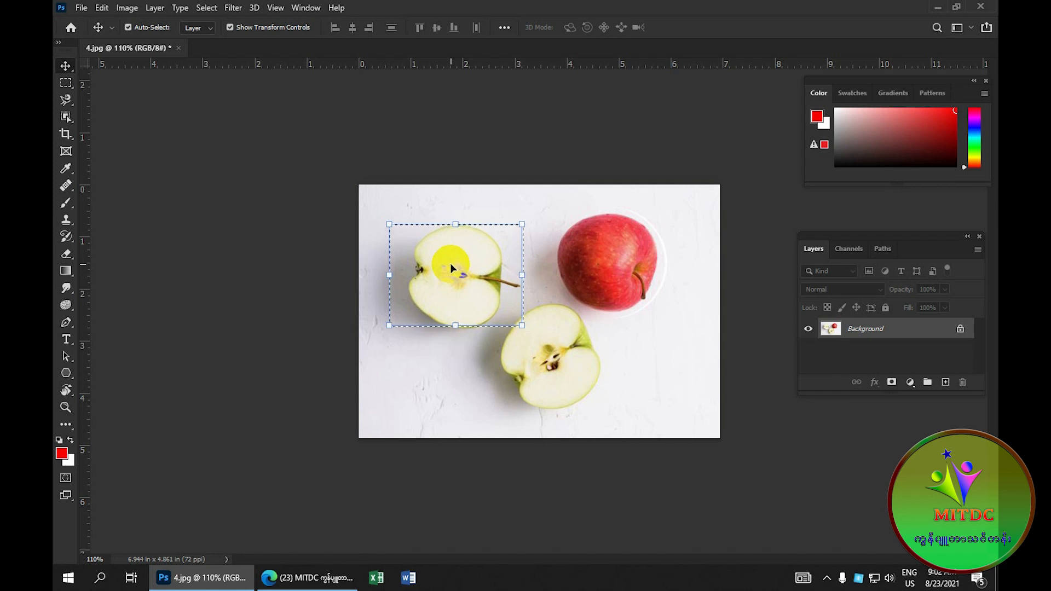
{"action": "left_click_drag", "start_coordinate": [448, 269], "coordinate": [526, 253]}
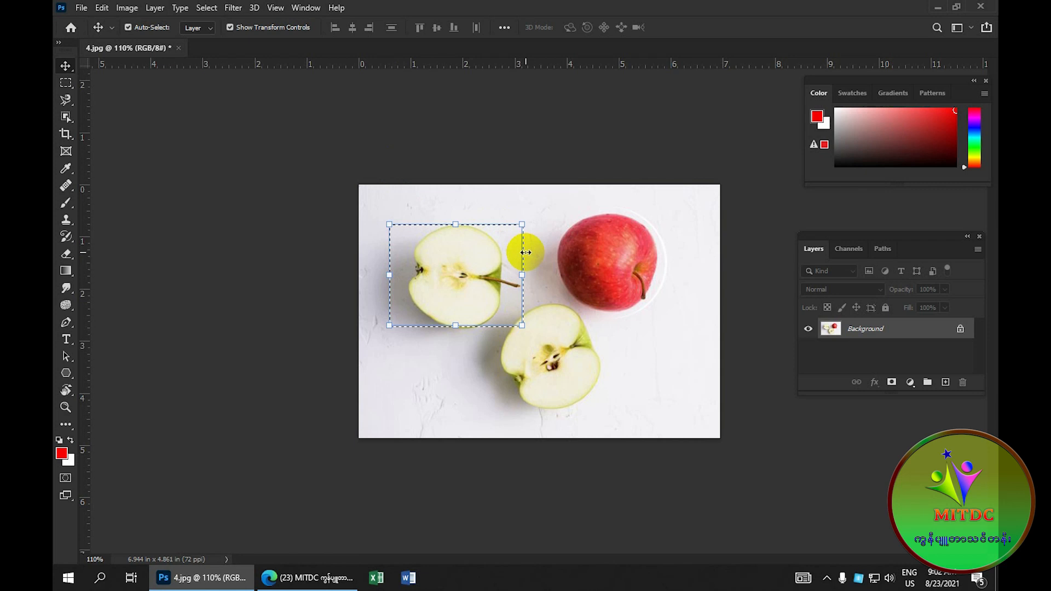
{"action": "left_click", "coordinate": [206, 8]}
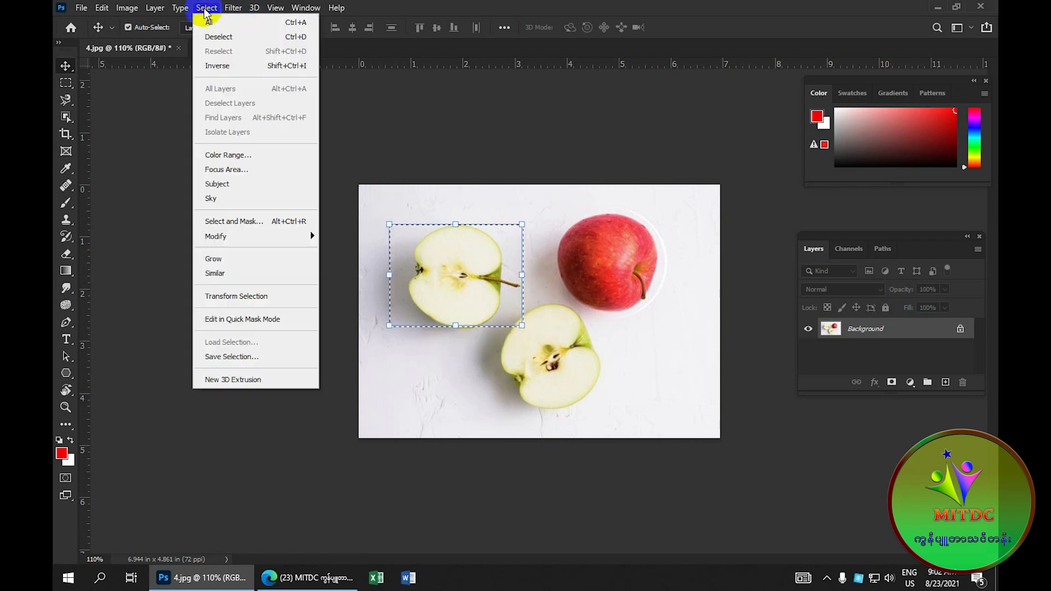
{"action": "mouse_move", "coordinate": [223, 40]}
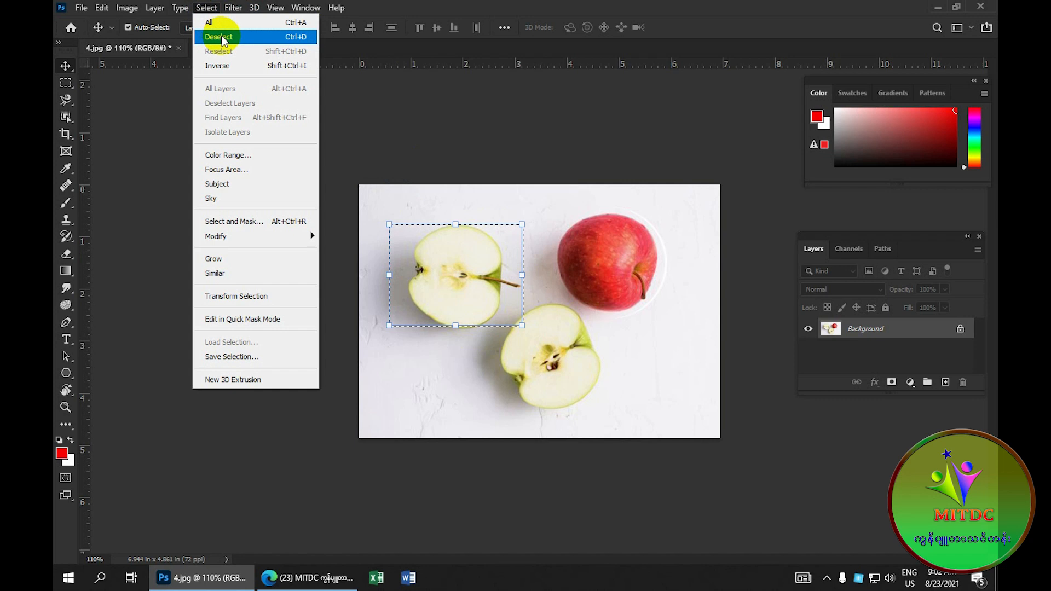
{"action": "left_click", "coordinate": [220, 37]}
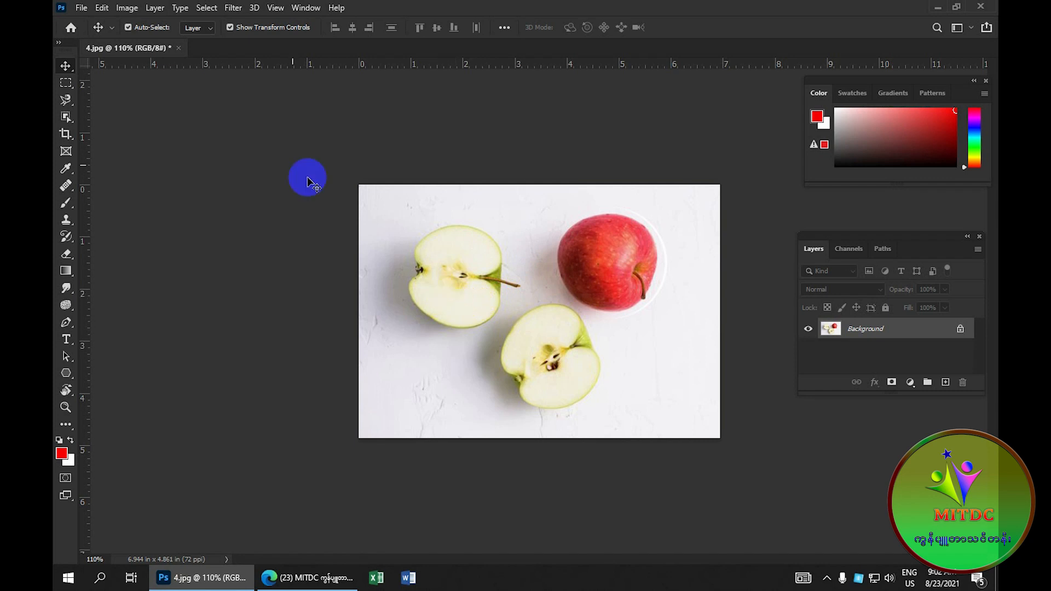
{"action": "left_click", "coordinate": [64, 83]}
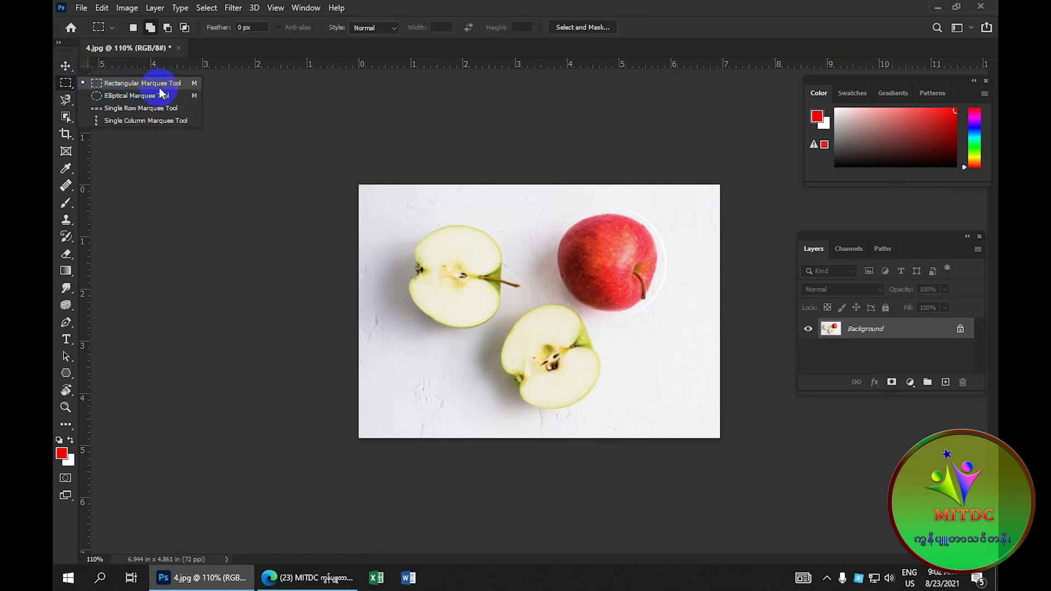
{"action": "mouse_move", "coordinate": [153, 104]}
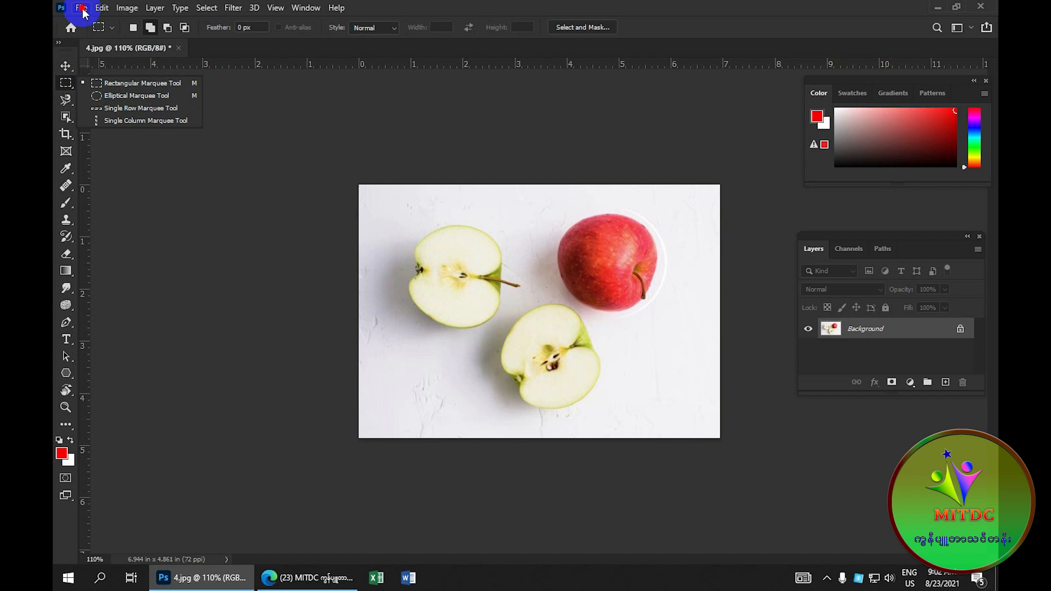
Open the portrait photo 3.jpg via File > Open.
{"action": "left_click", "coordinate": [77, 8]}
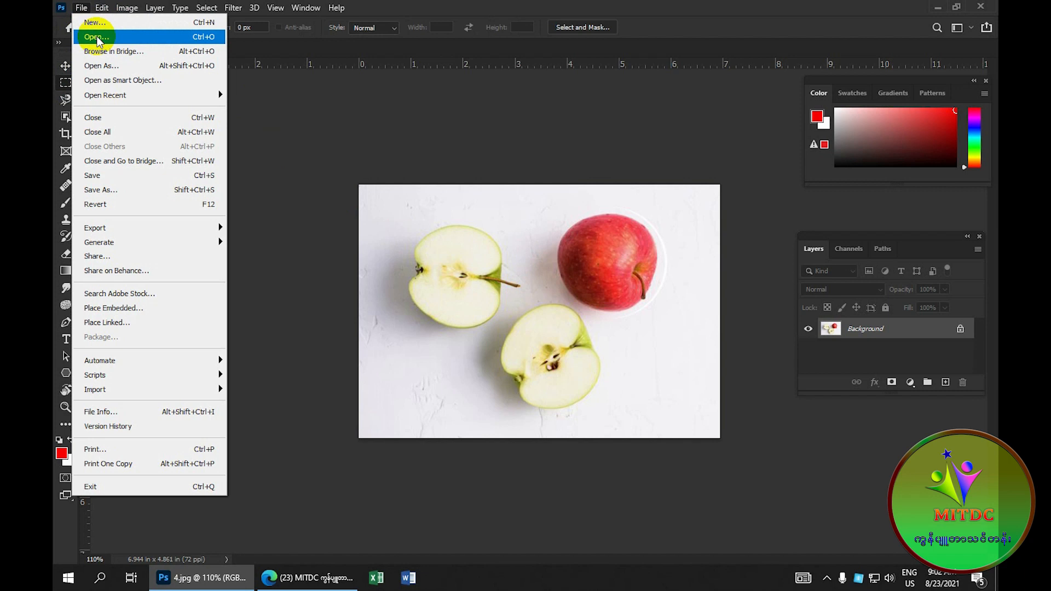
{"action": "left_click", "coordinate": [96, 37]}
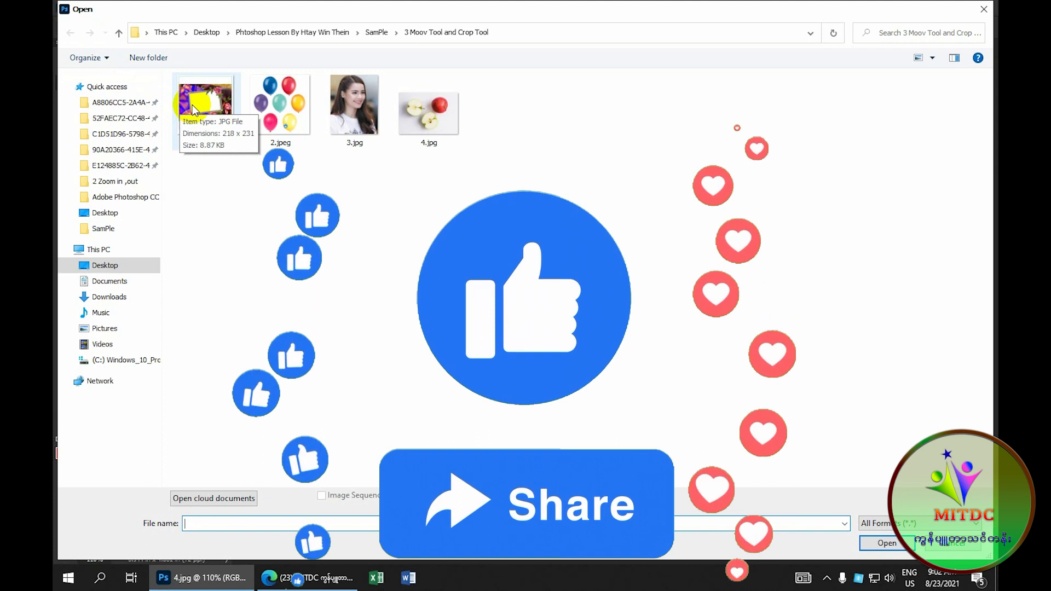
{"action": "mouse_move", "coordinate": [354, 126]}
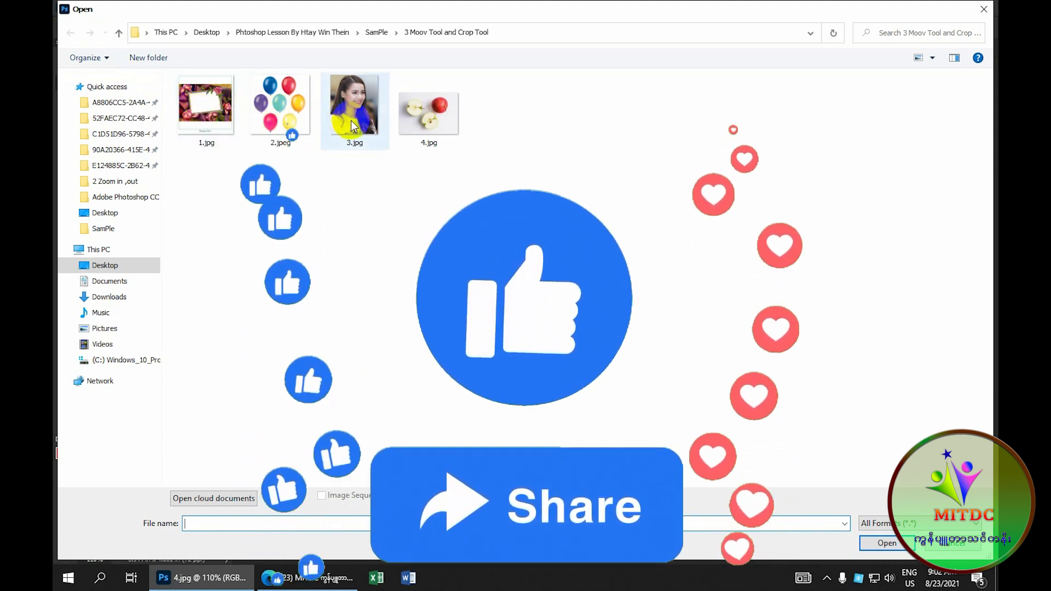
{"action": "mouse_move", "coordinate": [354, 120]}
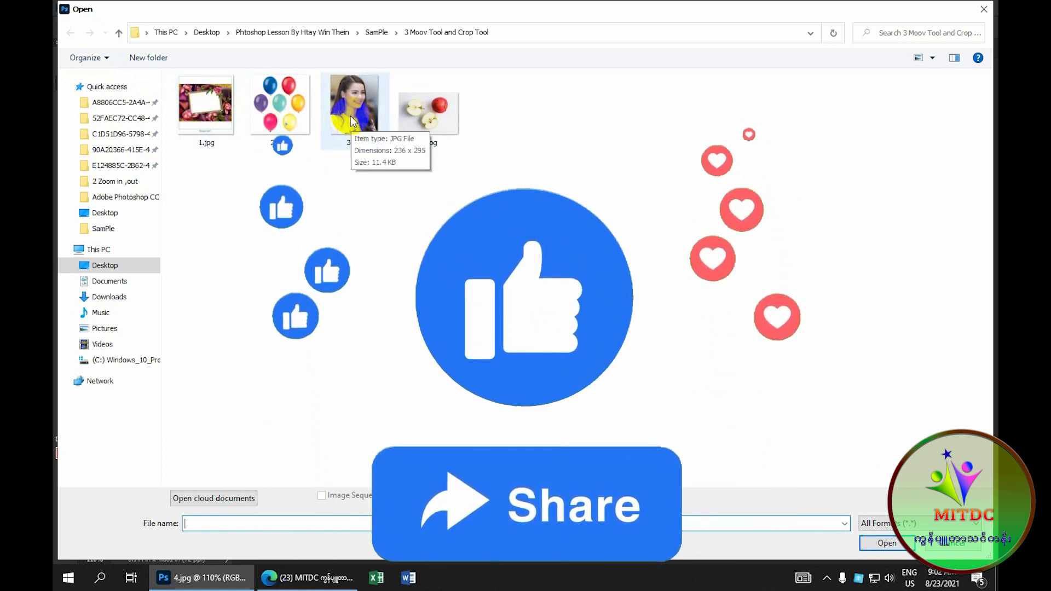
{"action": "left_click", "coordinate": [355, 106]}
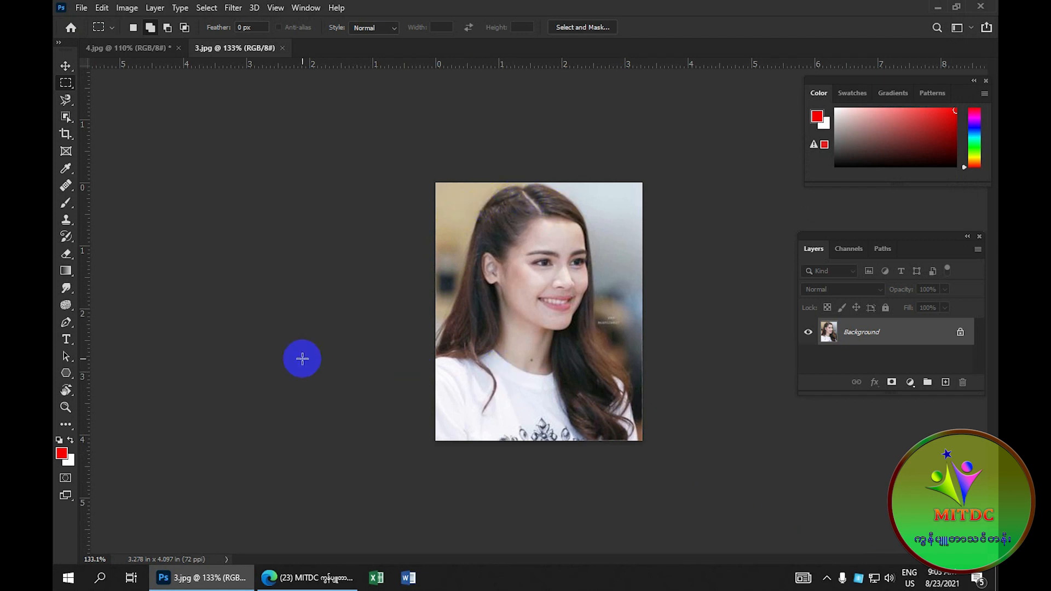
{"action": "mouse_move", "coordinate": [66, 134]}
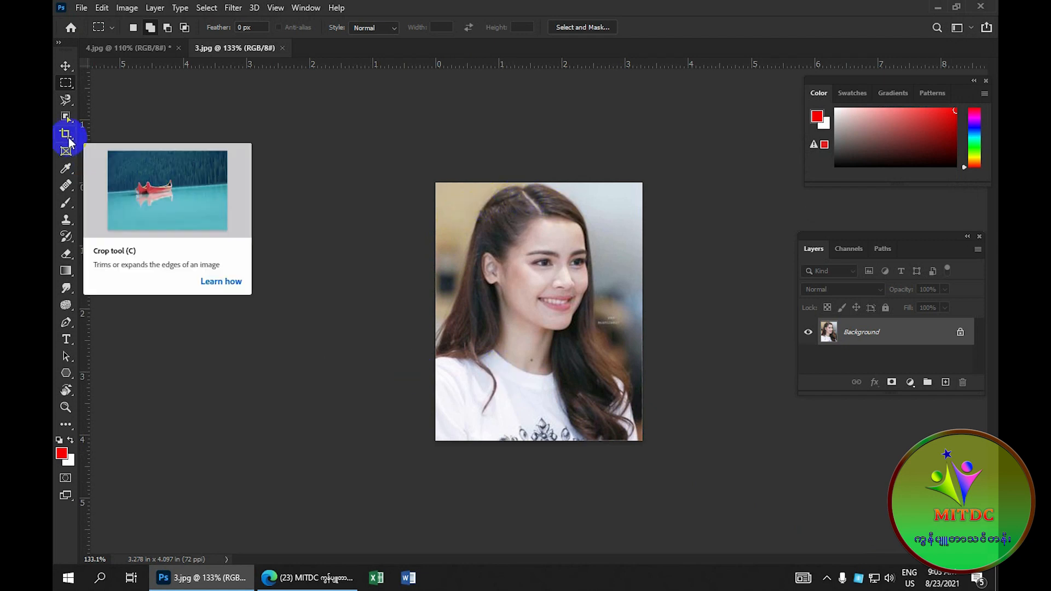
Activate the standard rectangular Crop Tool on the 3.jpg portrait.
{"action": "left_click", "coordinate": [65, 135]}
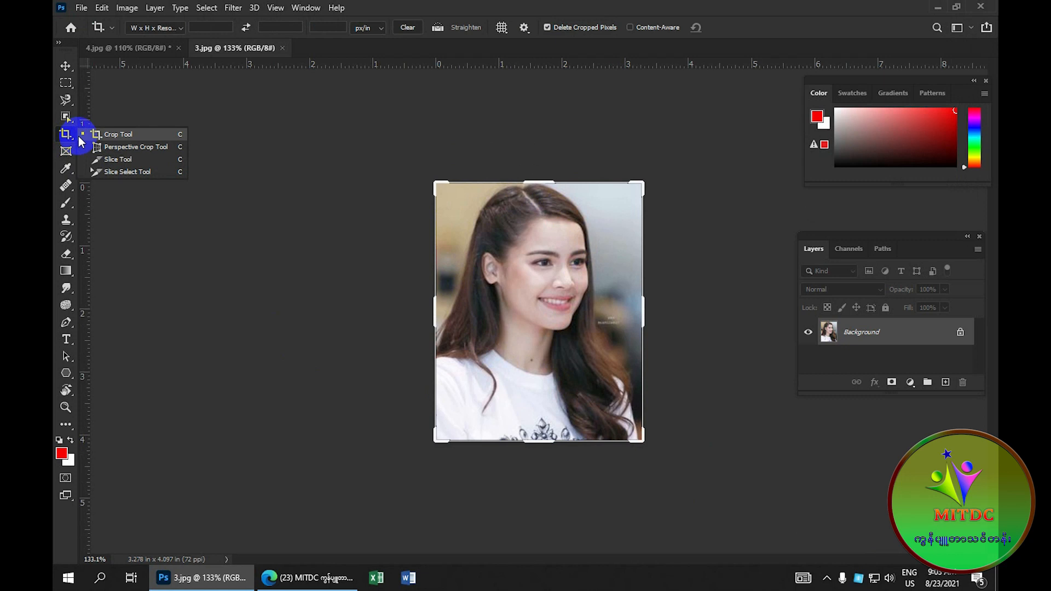
{"action": "mouse_move", "coordinate": [188, 148]}
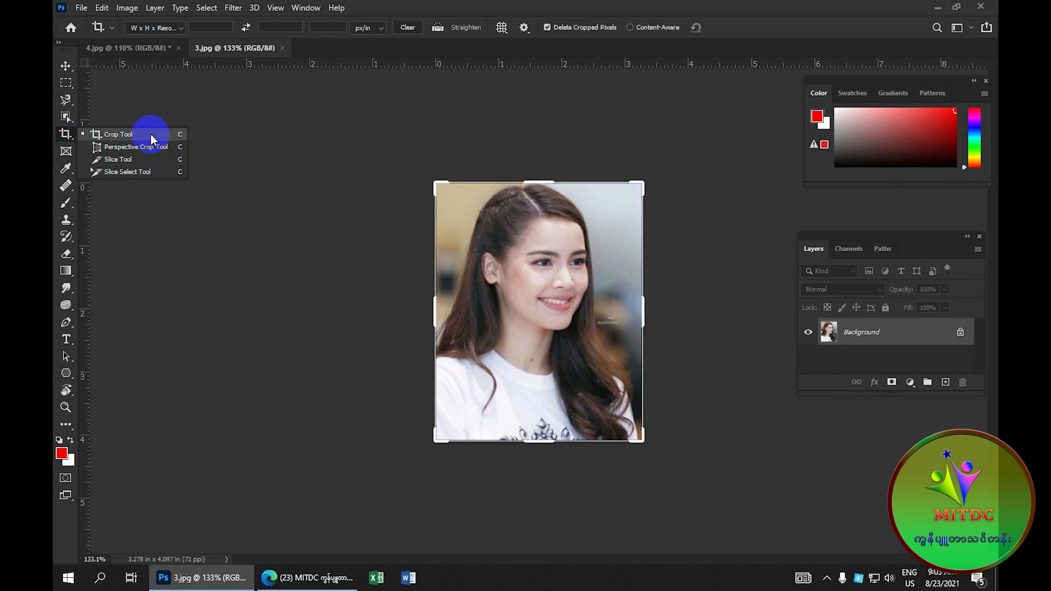
{"action": "left_click", "coordinate": [114, 134]}
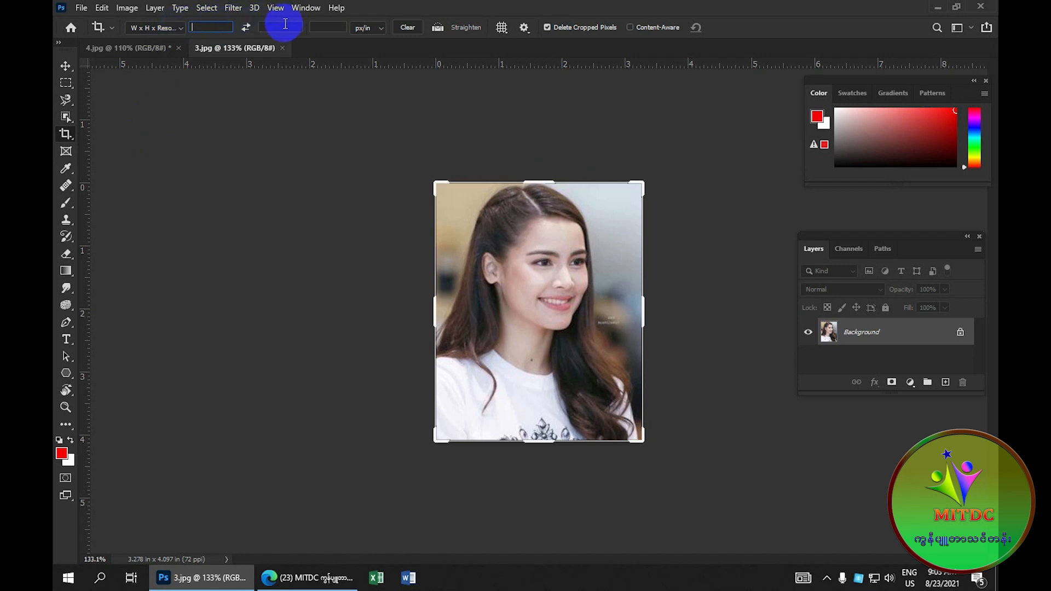
{"action": "mouse_move", "coordinate": [457, 224]}
{"action": "type", "text": "4"}
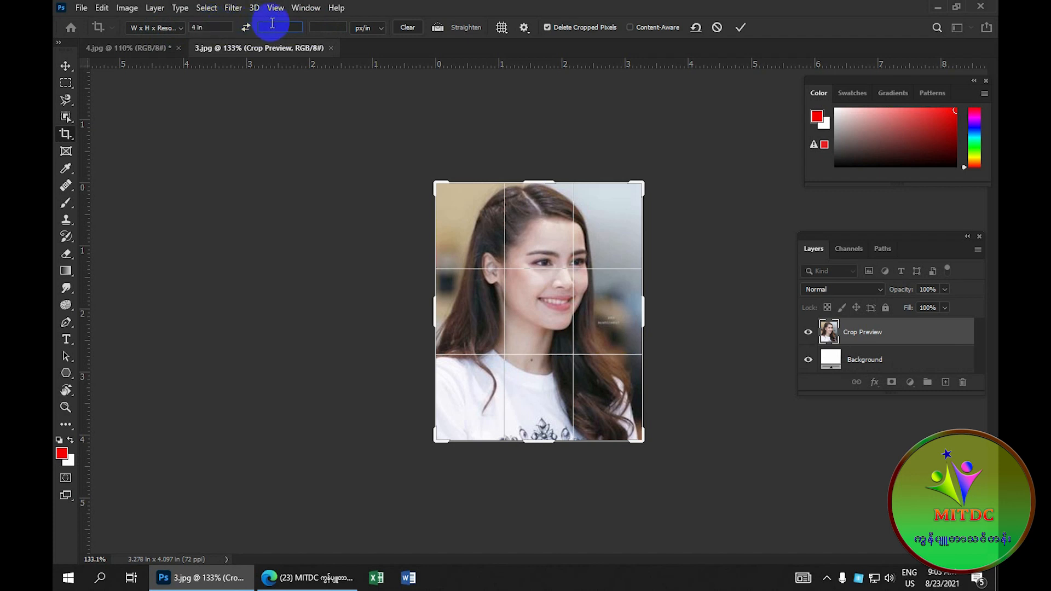
Set crop height to 6 in, enlarge the crop from its lower corner, and commit.
{"action": "type", "text": "6 in"}
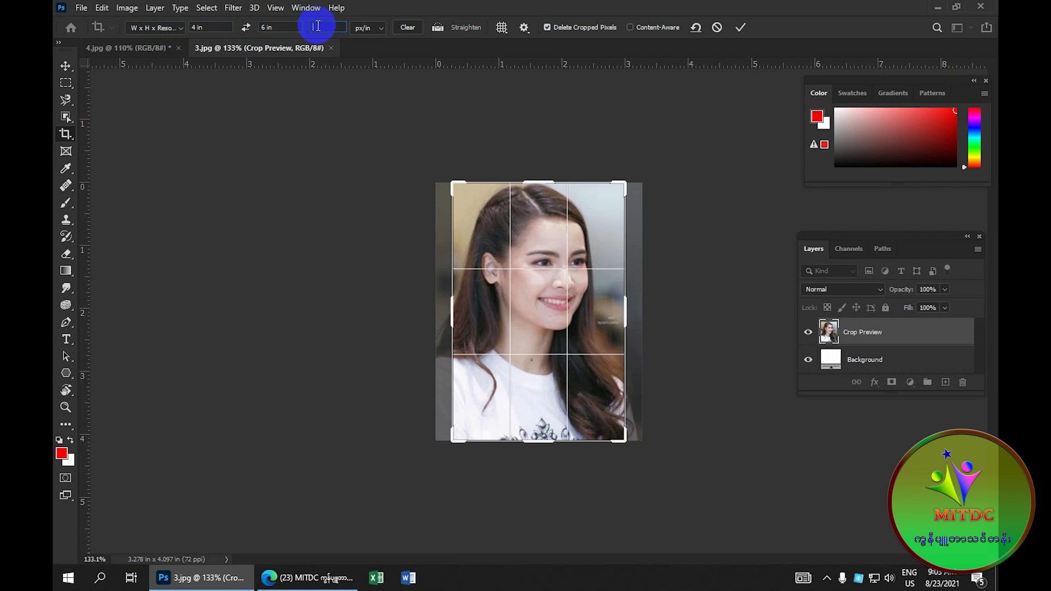
{"action": "mouse_move", "coordinate": [316, 28]}
{"action": "type", "text": "300"}
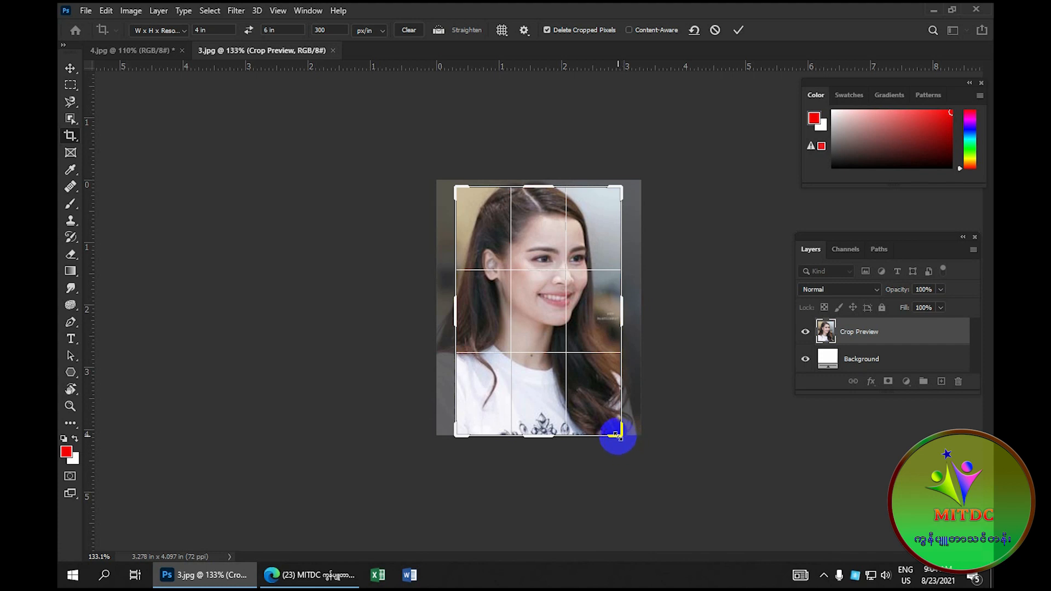
{"action": "left_click_drag", "start_coordinate": [614, 434], "coordinate": [628, 442]}
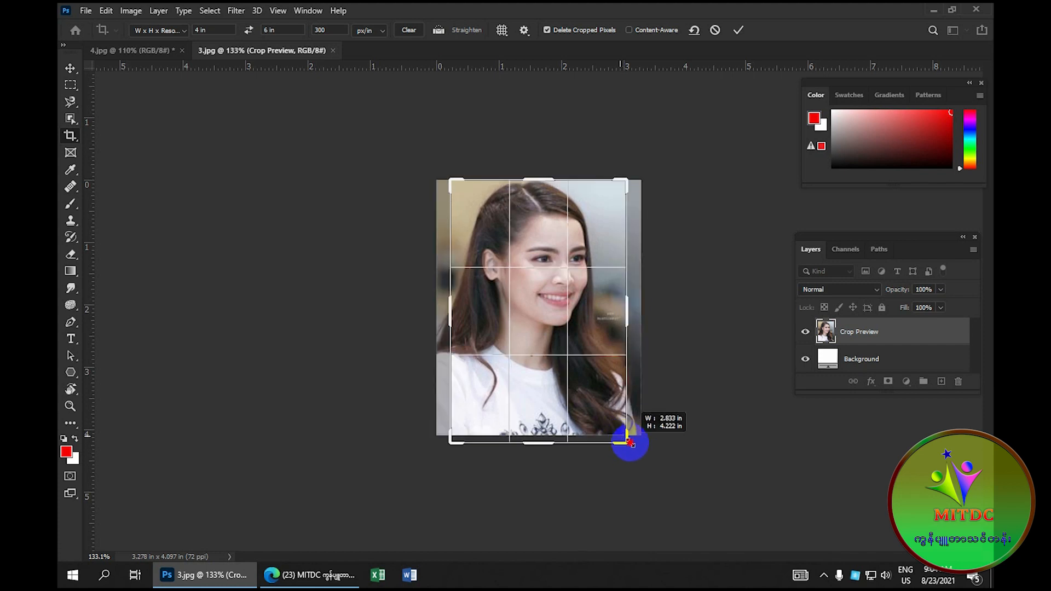
{"action": "left_click_drag", "start_coordinate": [627, 442], "coordinate": [642, 457]}
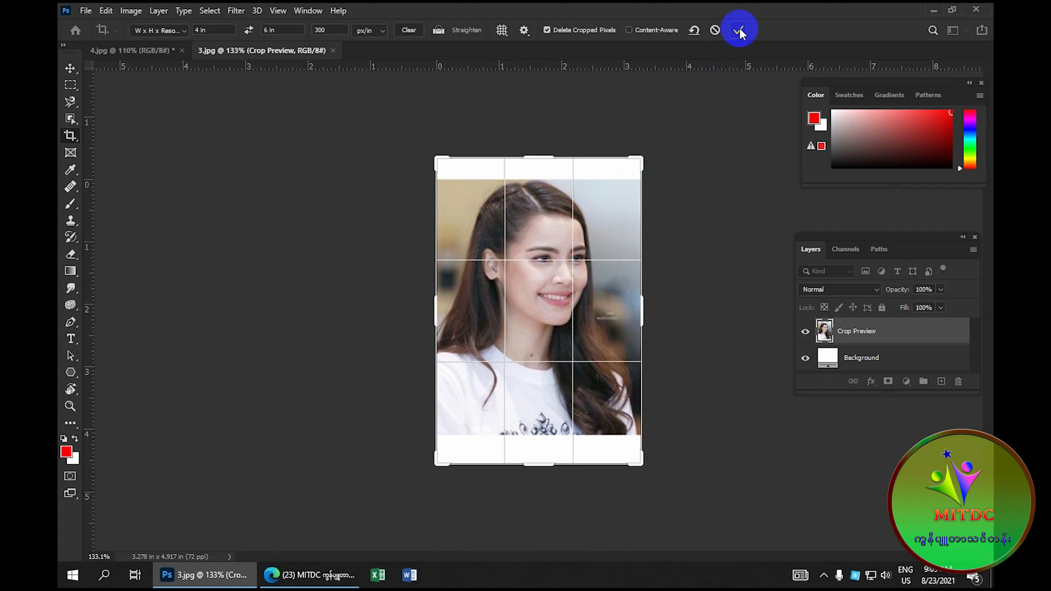
{"action": "left_click", "coordinate": [737, 29]}
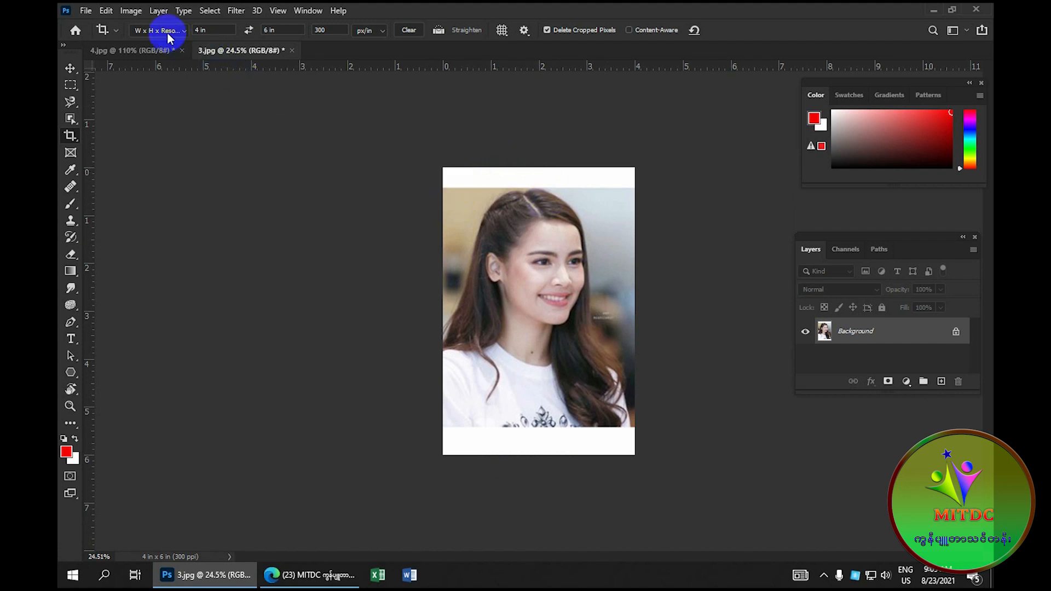
Open the flower frame image 1.jpg via File > Open.
{"action": "left_click", "coordinate": [278, 30]}
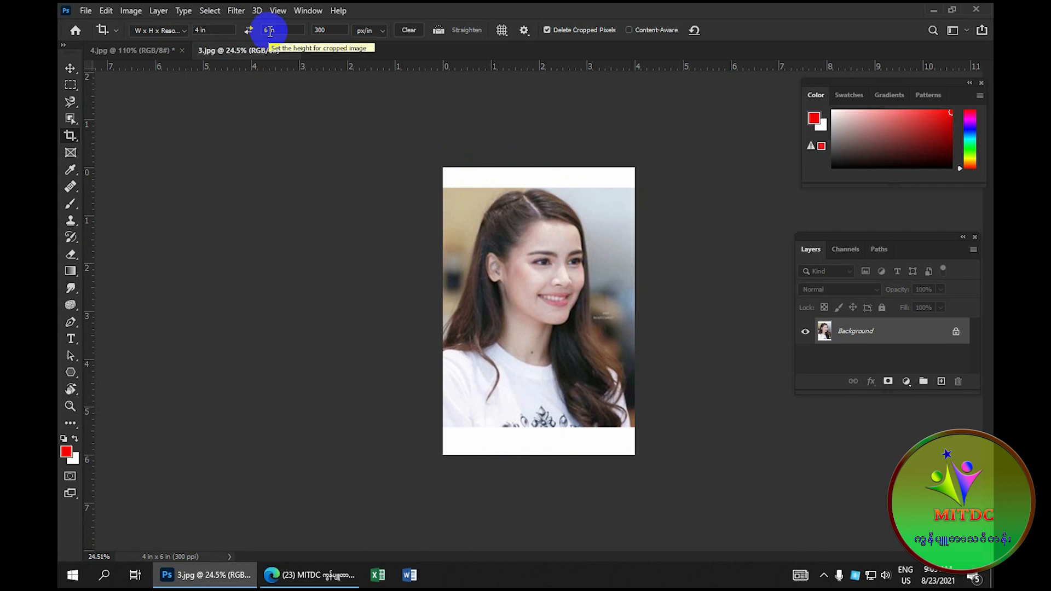
{"action": "left_click", "coordinate": [323, 30]}
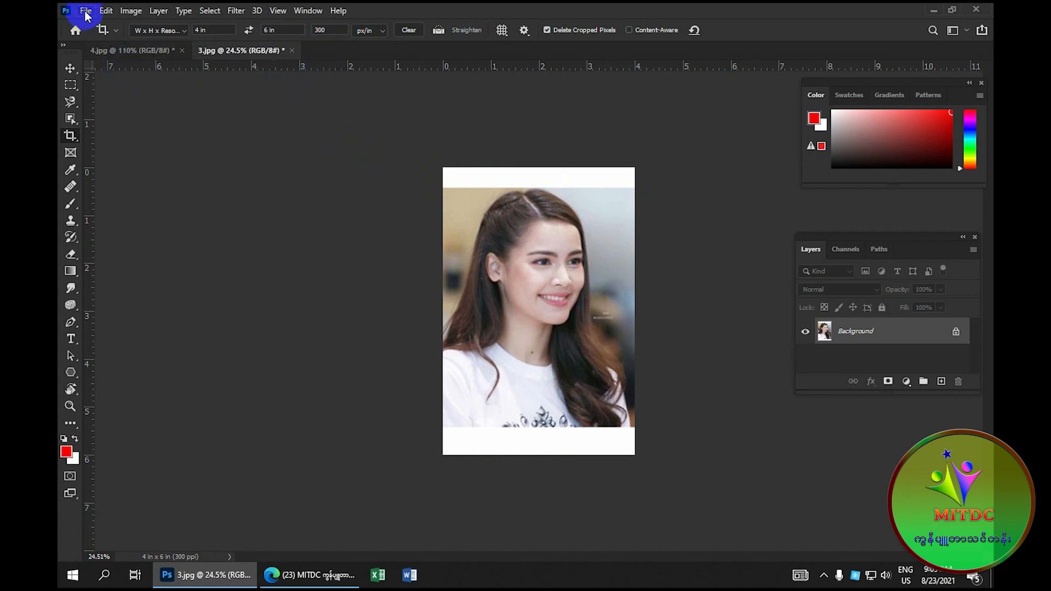
{"action": "left_click", "coordinate": [85, 10]}
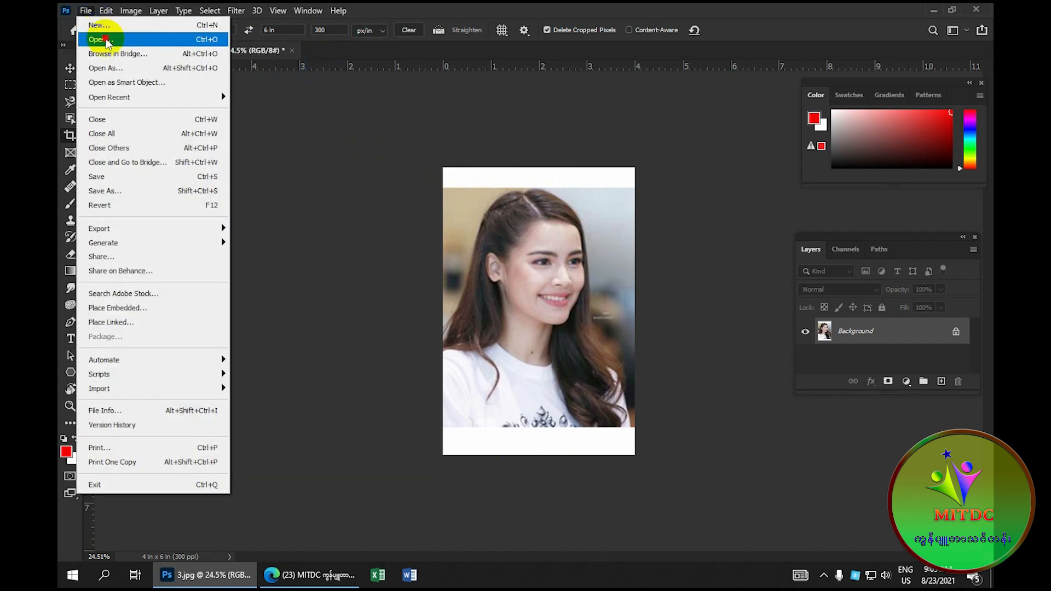
{"action": "left_click", "coordinate": [102, 38]}
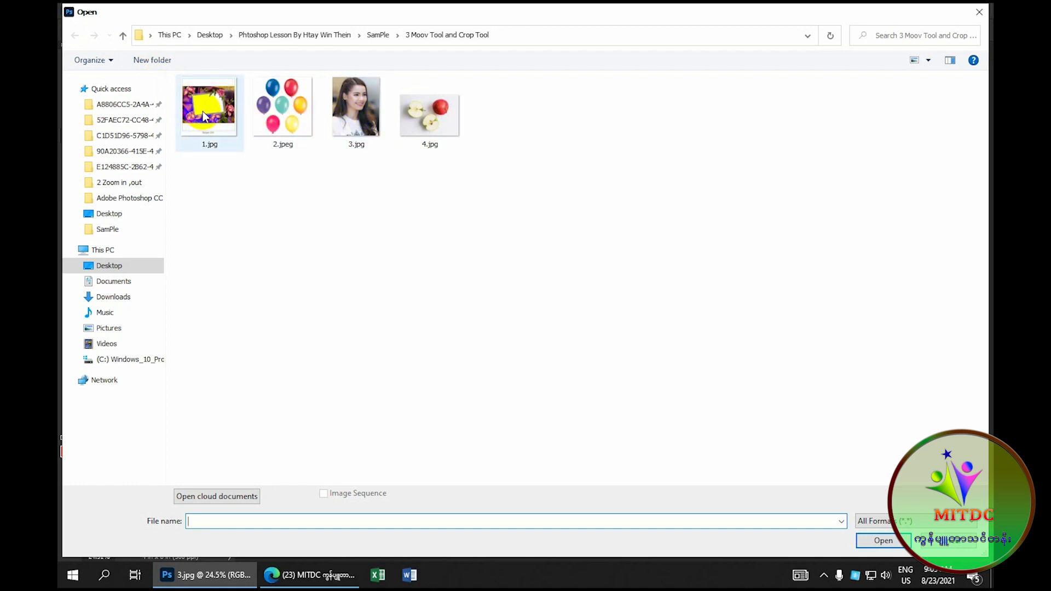
{"action": "left_click", "coordinate": [206, 113]}
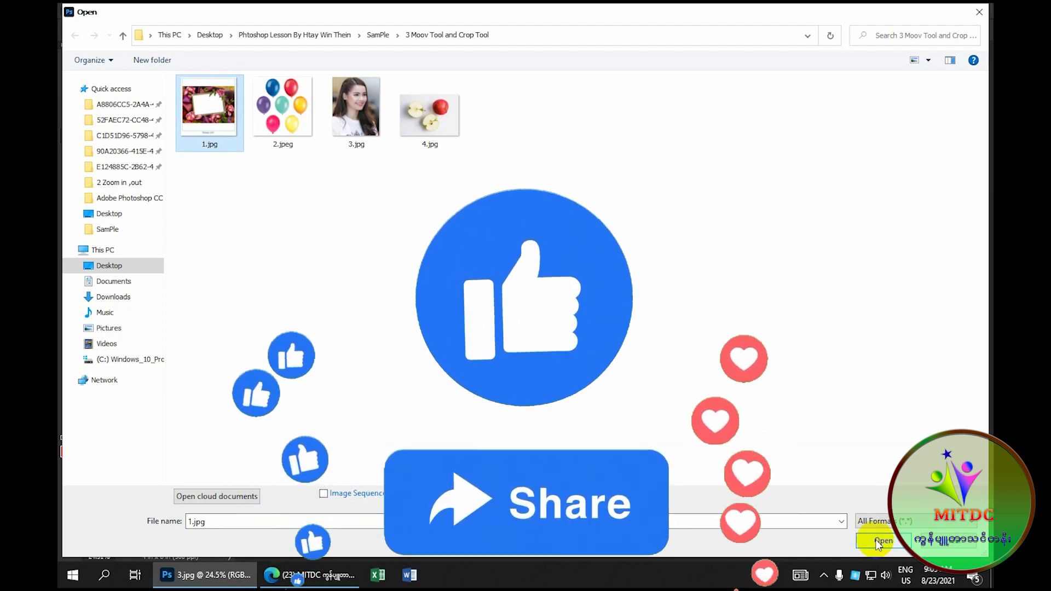
{"action": "left_click", "coordinate": [881, 541]}
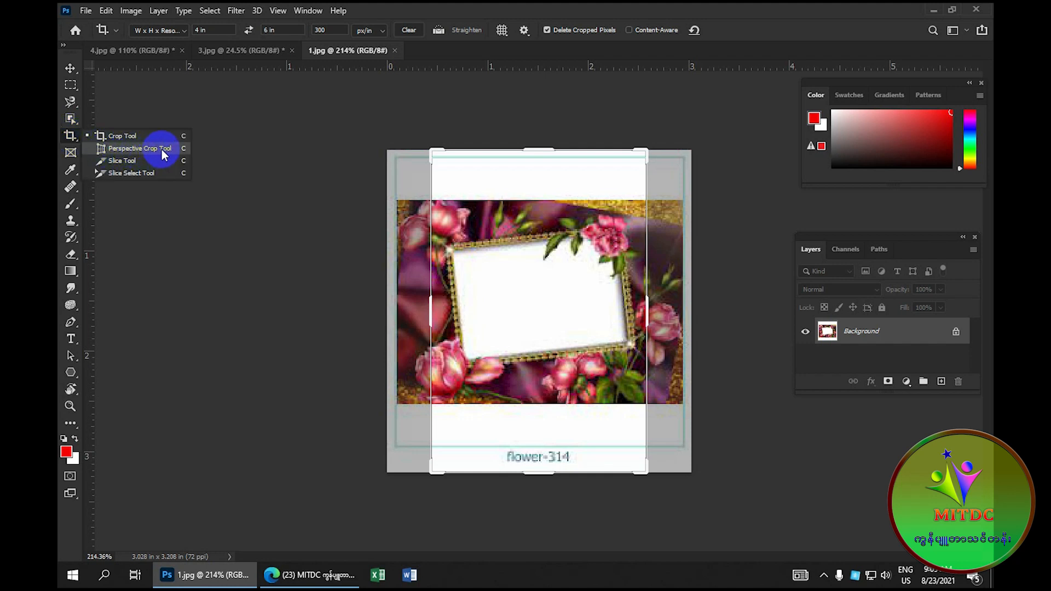
Draw a perspective crop box on 1.jpg and pin its four corners to the frame's white area.
{"action": "left_click", "coordinate": [141, 148]}
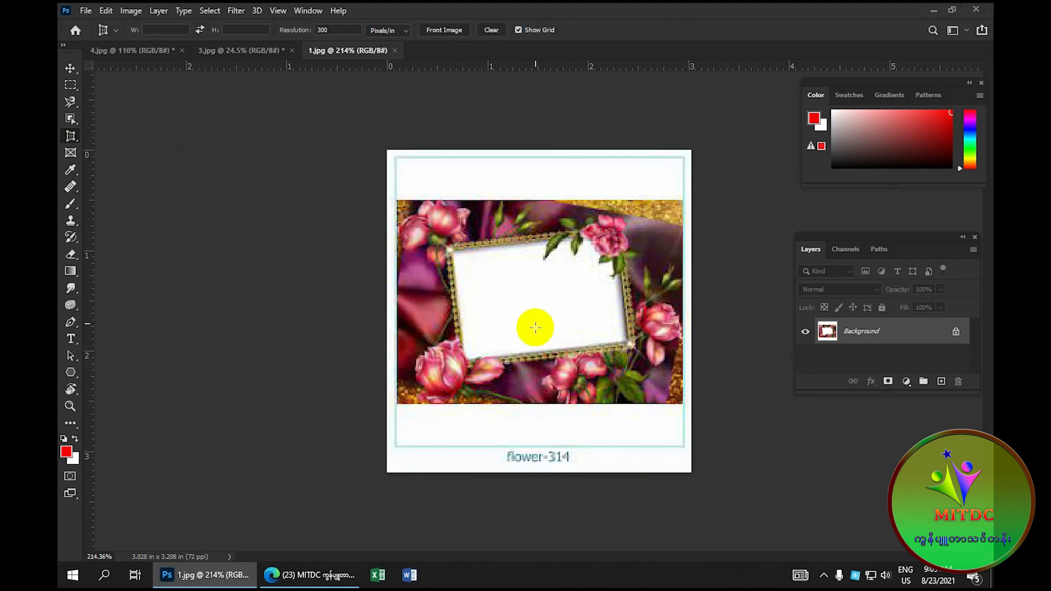
{"action": "mouse_move", "coordinate": [502, 281]}
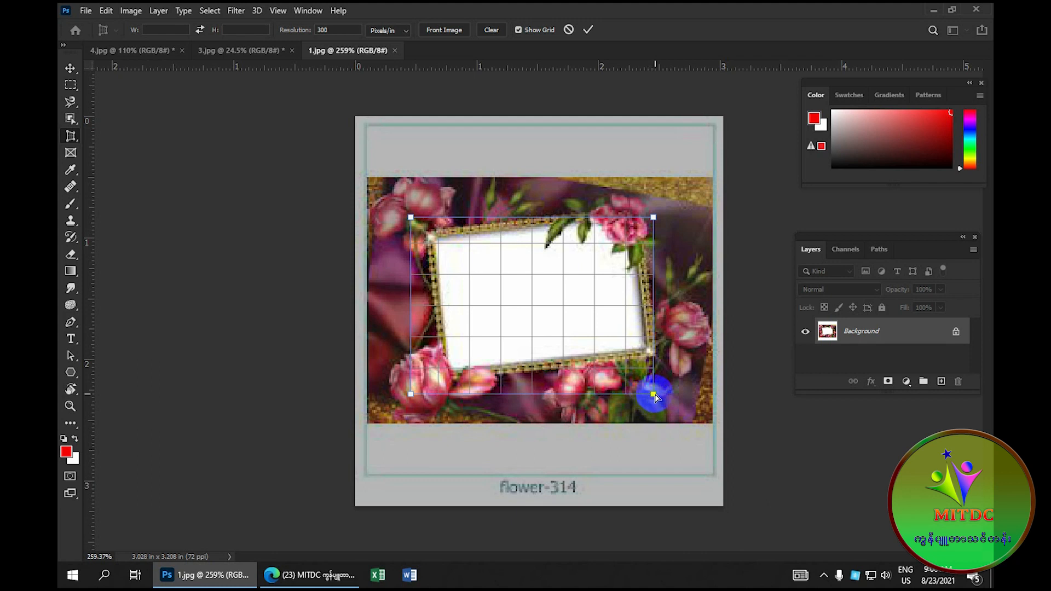
{"action": "left_click_drag", "start_coordinate": [654, 395], "coordinate": [653, 362]}
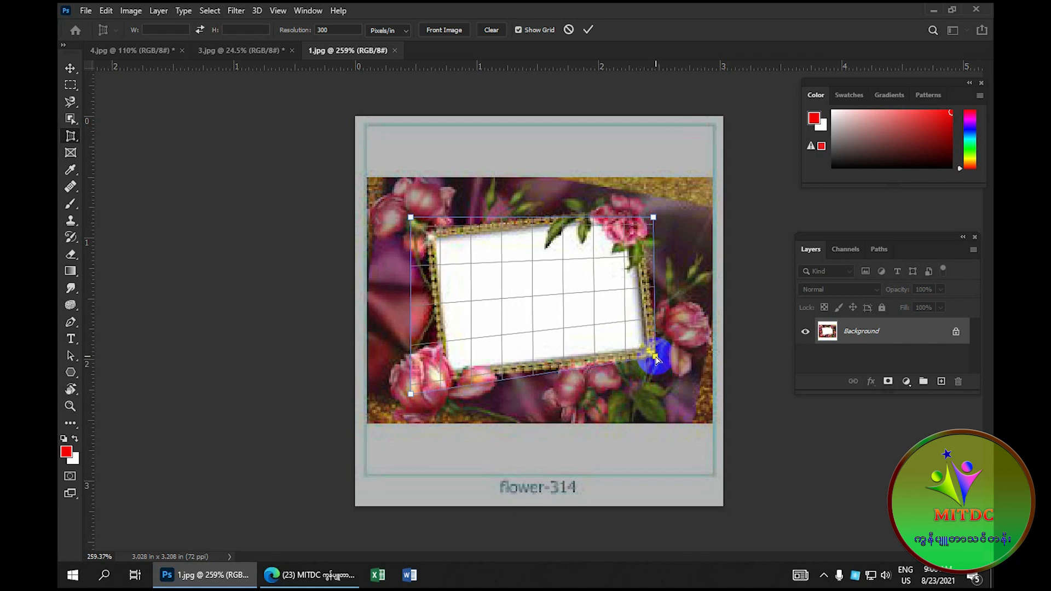
{"action": "left_click_drag", "start_coordinate": [657, 355], "coordinate": [436, 382]}
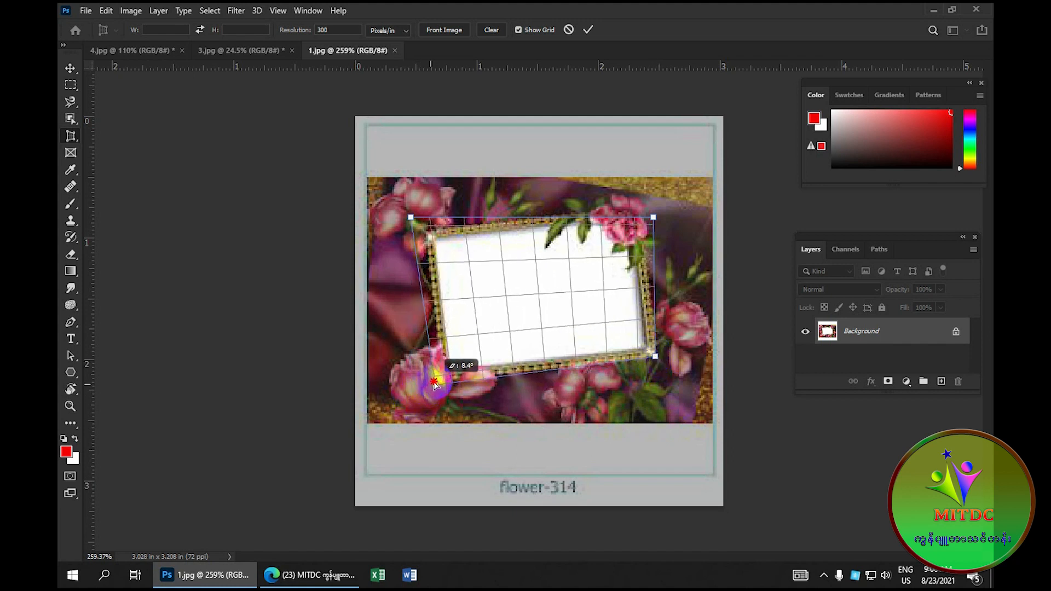
{"action": "left_click_drag", "start_coordinate": [435, 382], "coordinate": [449, 376]}
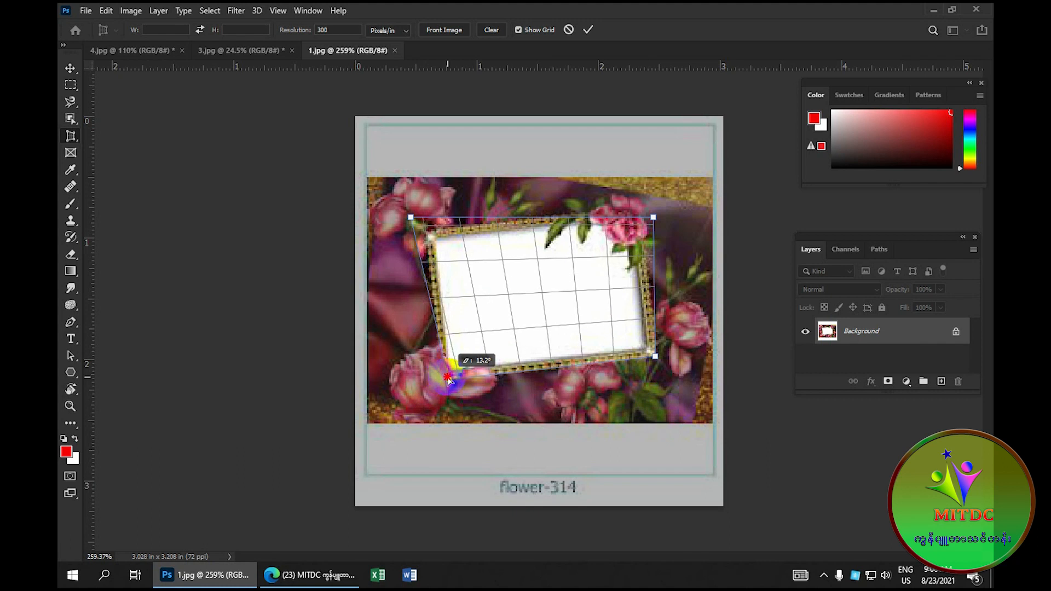
{"action": "left_click_drag", "start_coordinate": [449, 375], "coordinate": [418, 224]}
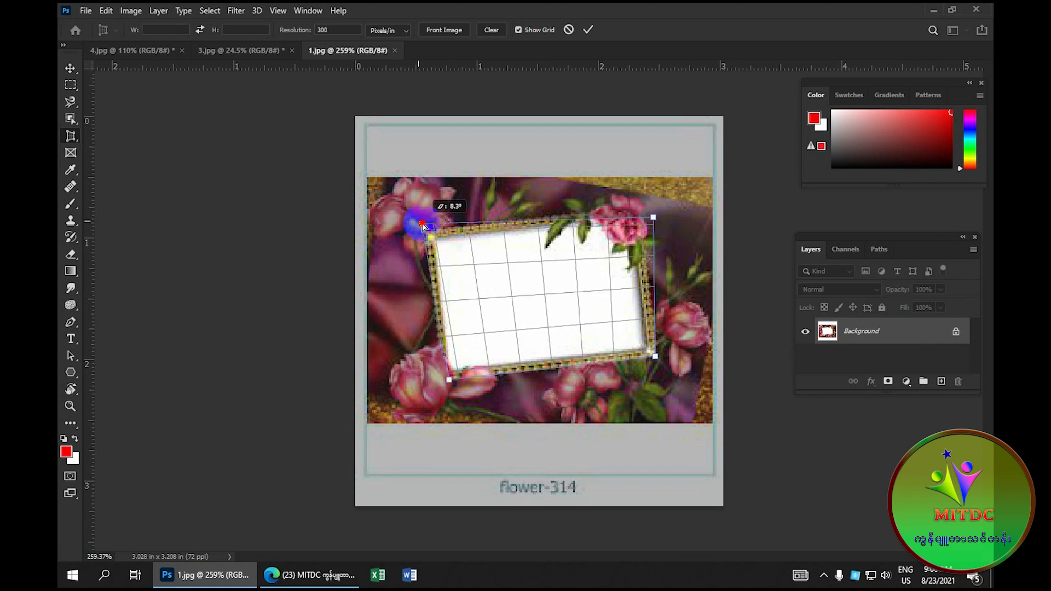
{"action": "left_click_drag", "start_coordinate": [421, 223], "coordinate": [434, 239]}
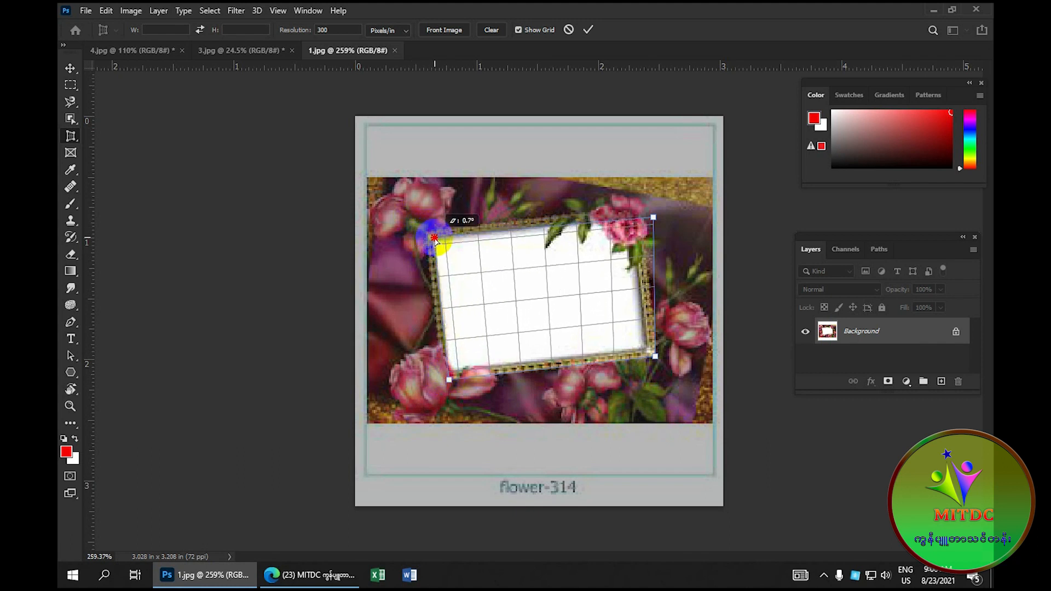
{"action": "left_click_drag", "start_coordinate": [434, 238], "coordinate": [644, 212]}
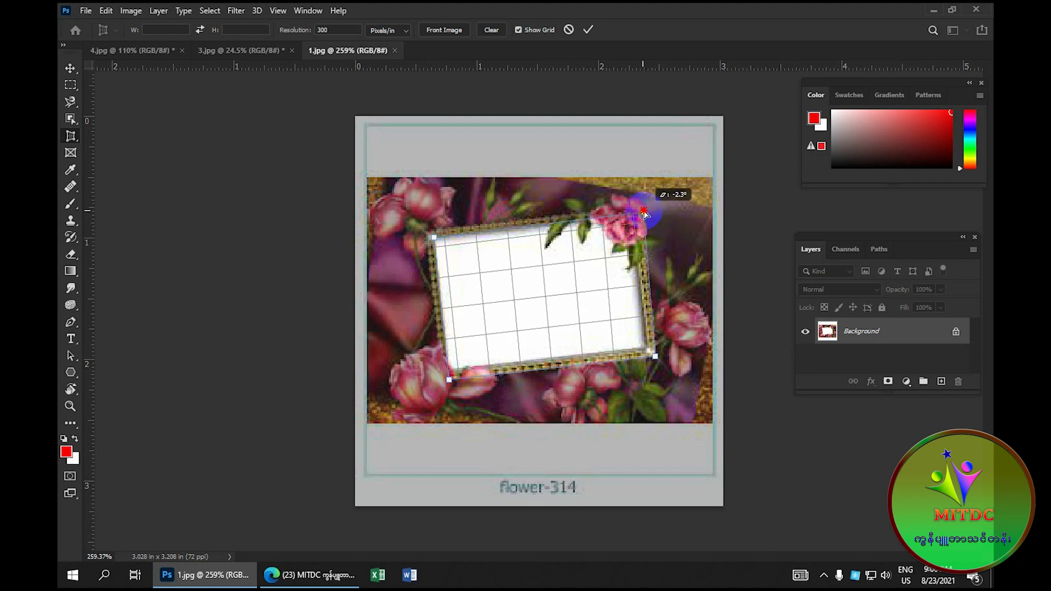
{"action": "left_click_drag", "start_coordinate": [644, 213], "coordinate": [640, 223]}
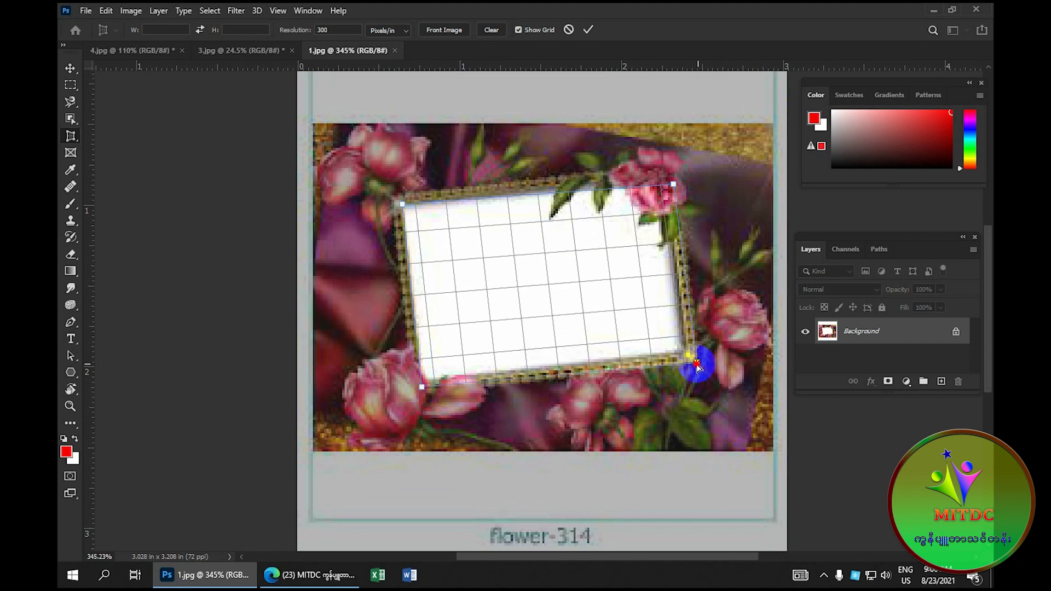
{"action": "left_click_drag", "start_coordinate": [697, 367], "coordinate": [674, 182]}
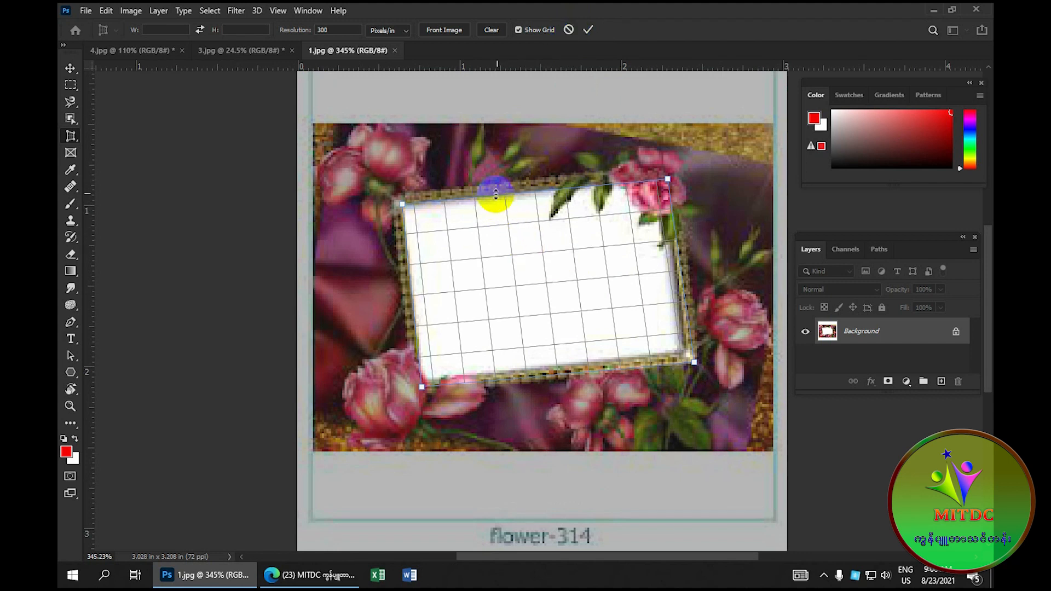
{"action": "mouse_move", "coordinate": [418, 263]}
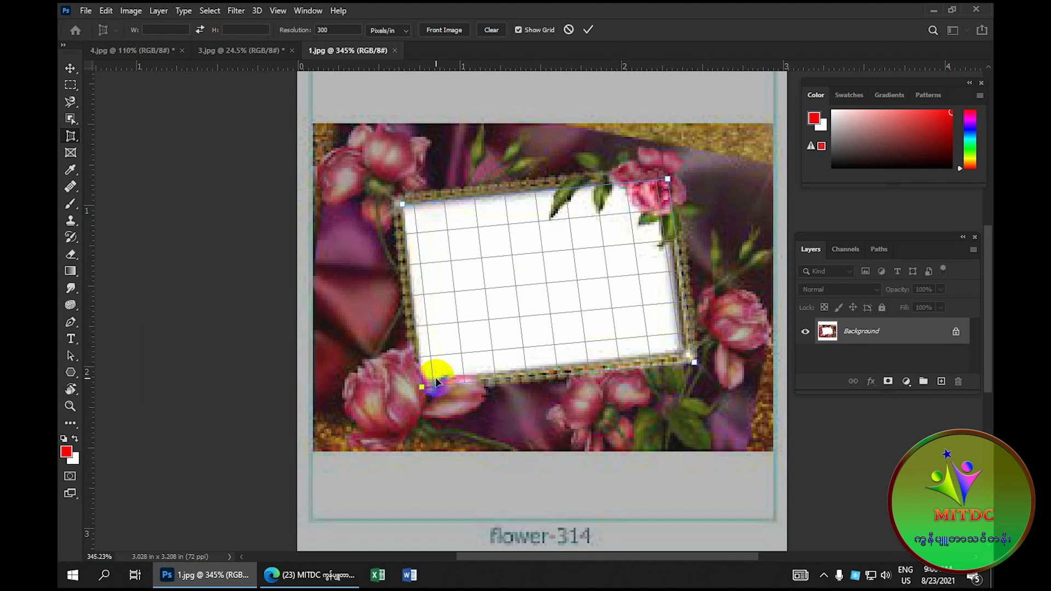
{"action": "left_click", "coordinate": [588, 29]}
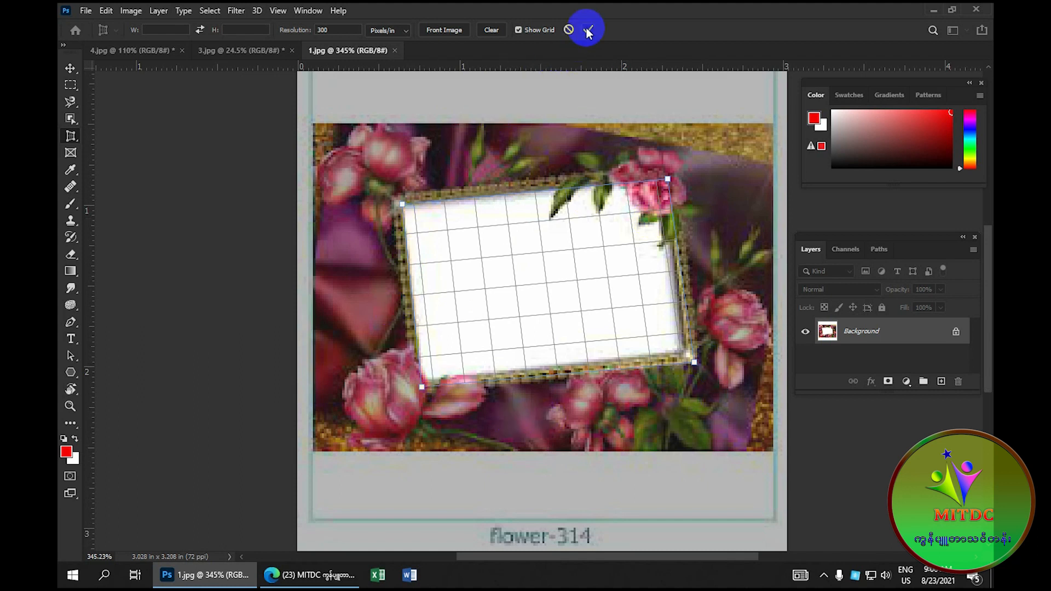
{"action": "mouse_move", "coordinate": [590, 30]}
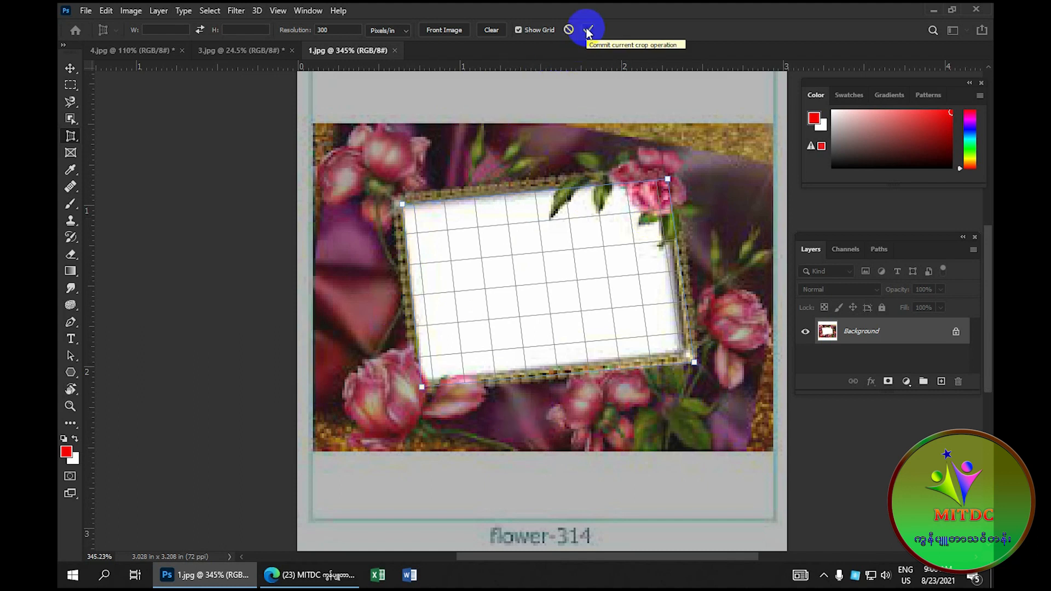
Commit the perspective crop so 1.jpg becomes the flat white picture area.
{"action": "left_click", "coordinate": [592, 30]}
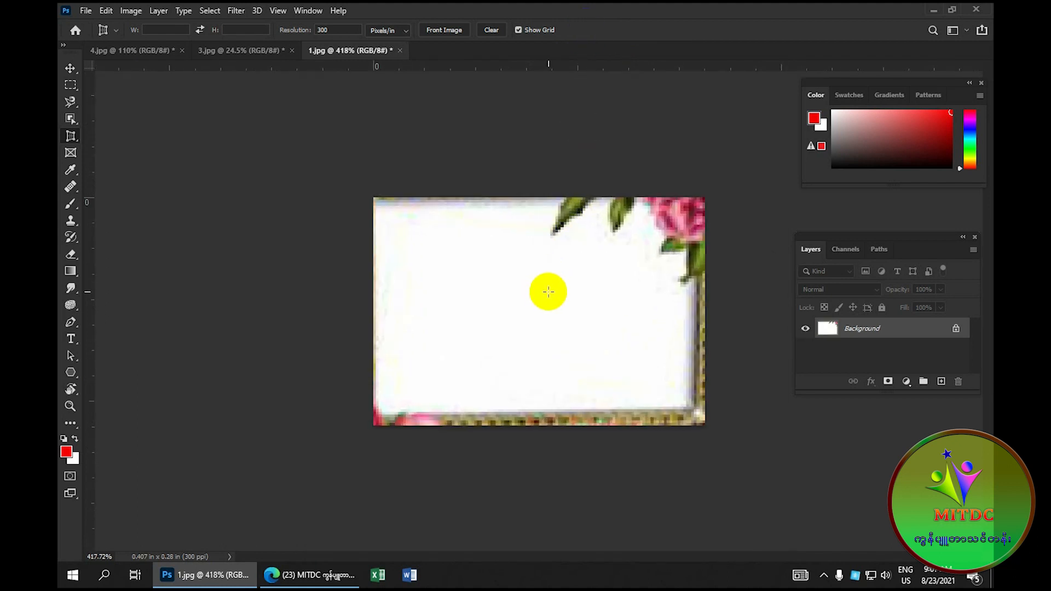
{"action": "mouse_move", "coordinate": [551, 312]}
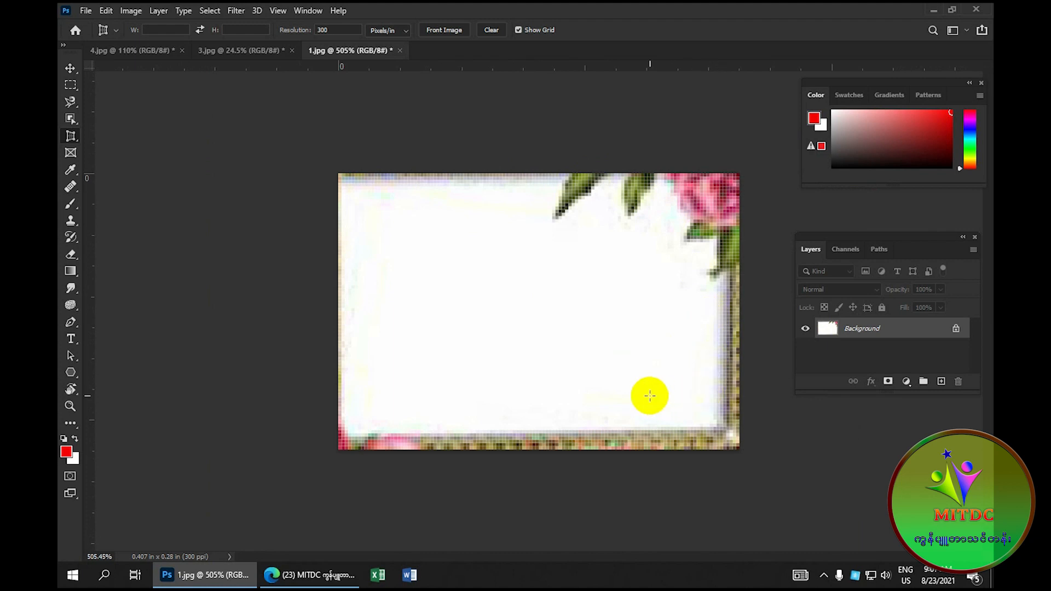
Switch back to the 3.jpg portrait document.
{"action": "left_click", "coordinate": [235, 50]}
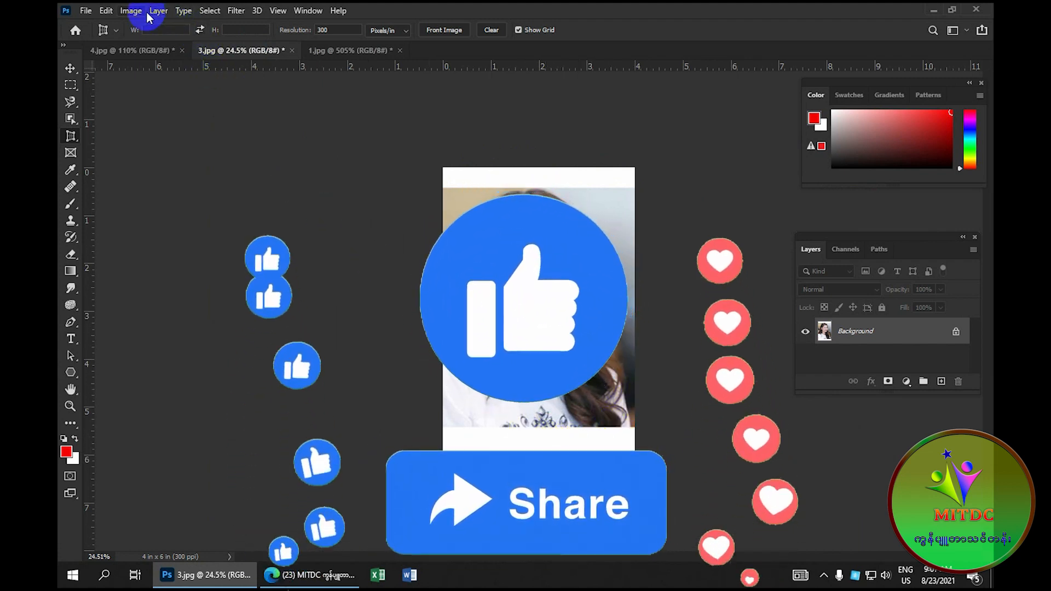
{"action": "left_click", "coordinate": [131, 11]}
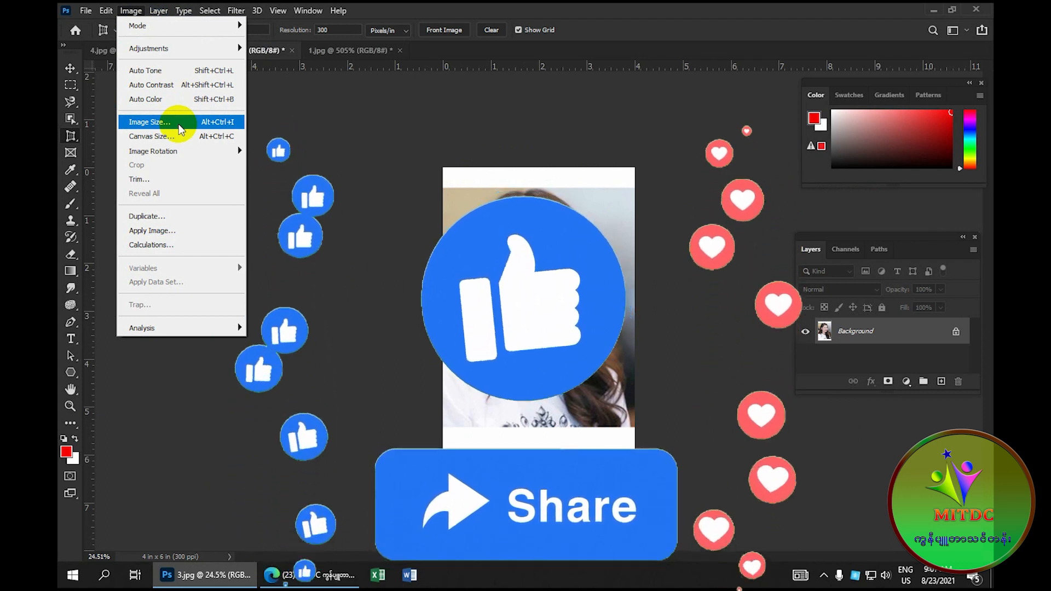
{"action": "left_click", "coordinate": [150, 122]}
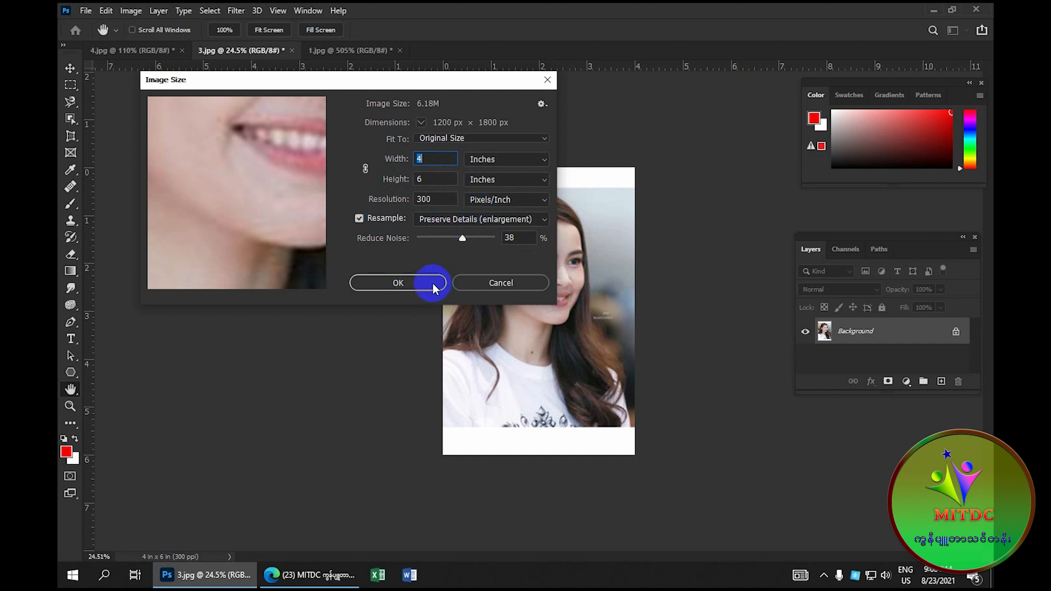
{"action": "left_click", "coordinate": [398, 283]}
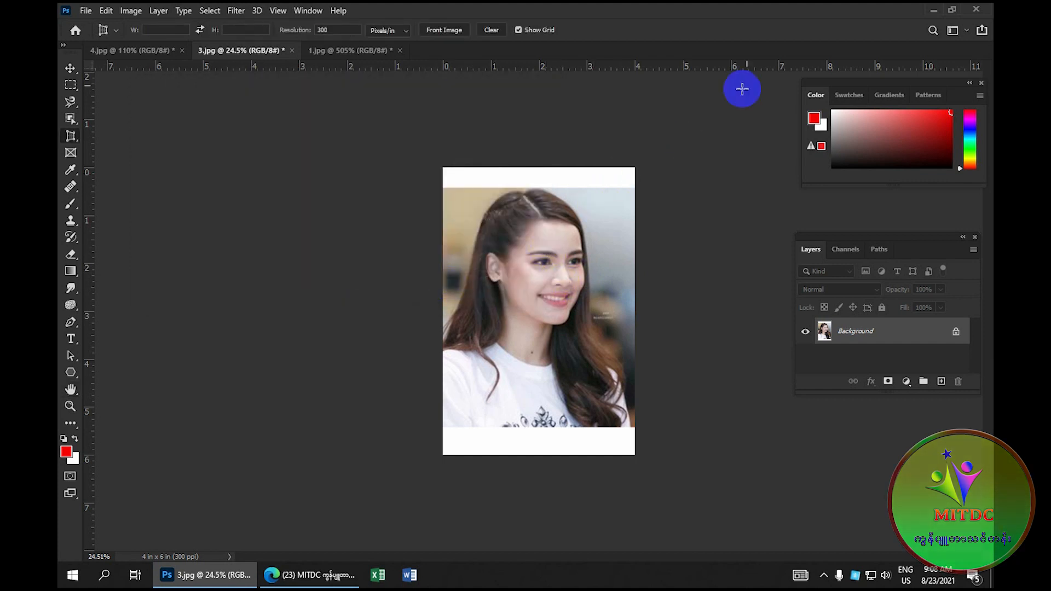
{"action": "mouse_move", "coordinate": [922, 14]}
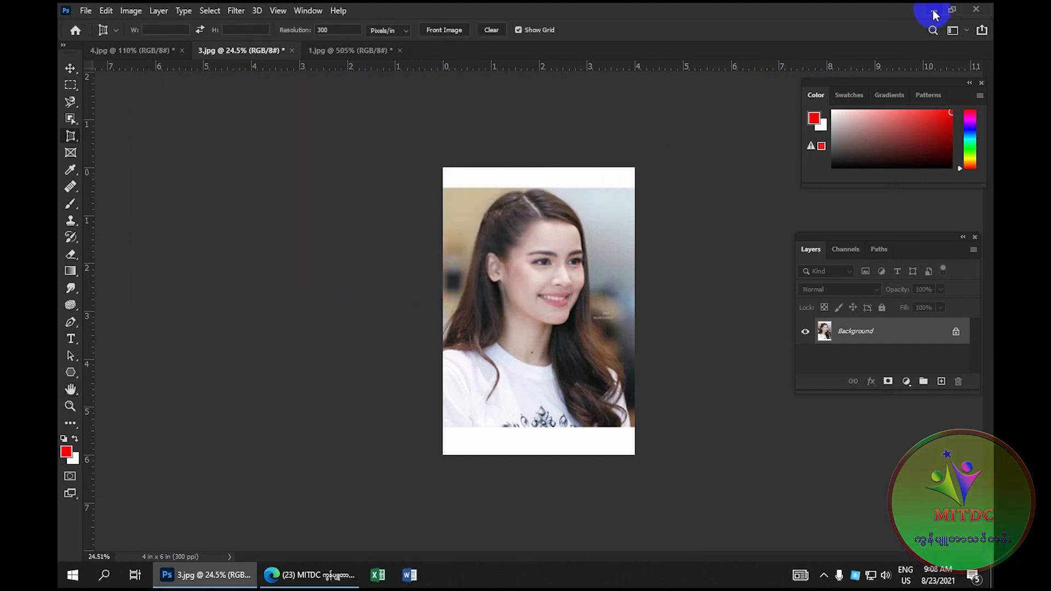